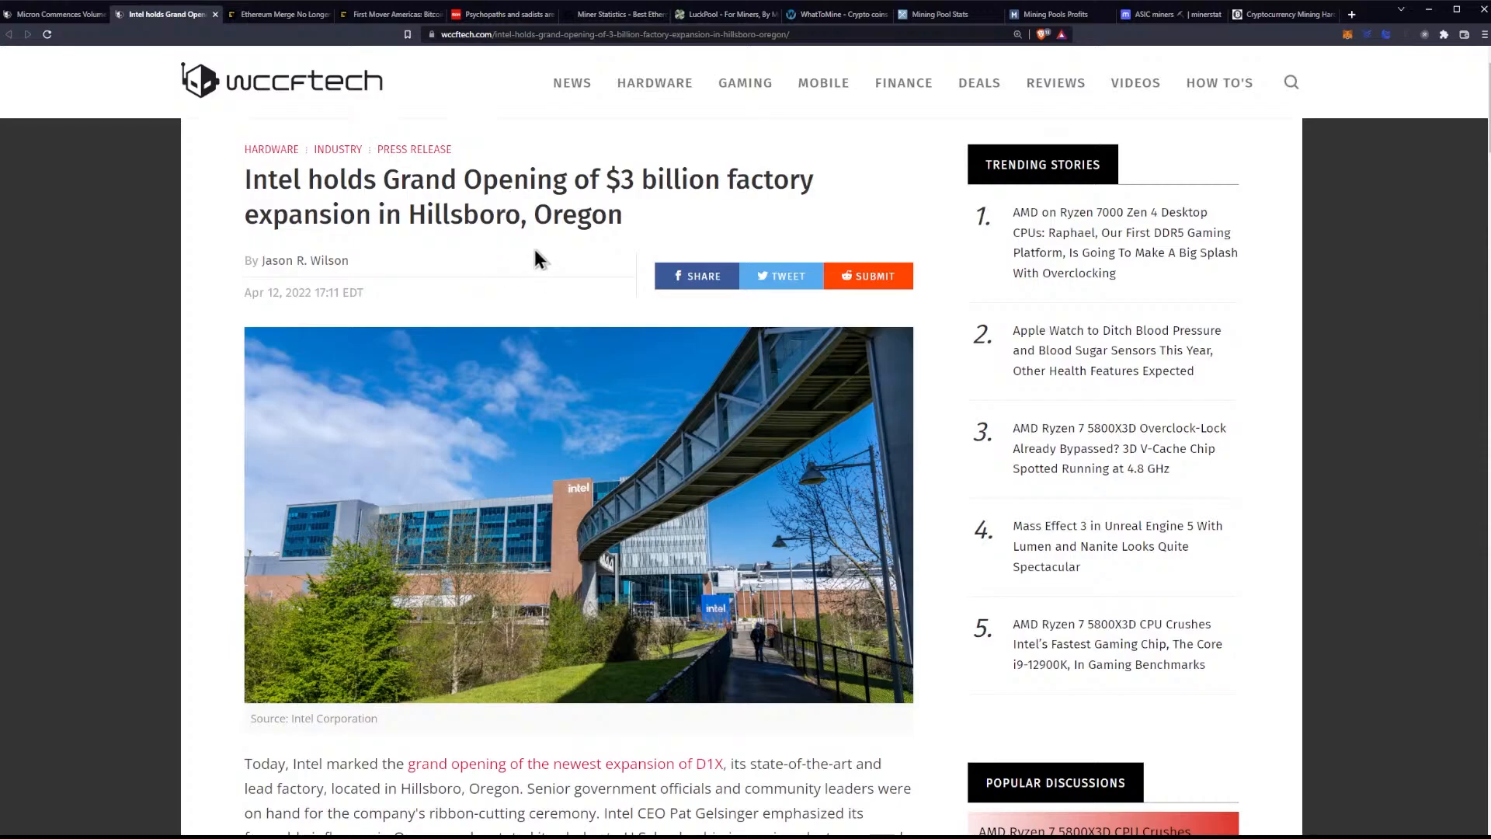
- Scroll past the headline photo to the opening paragraph and Ronler Acres renaming heading
{"action": "scroll", "scroll_direction": "down", "scroll_amount": 3}
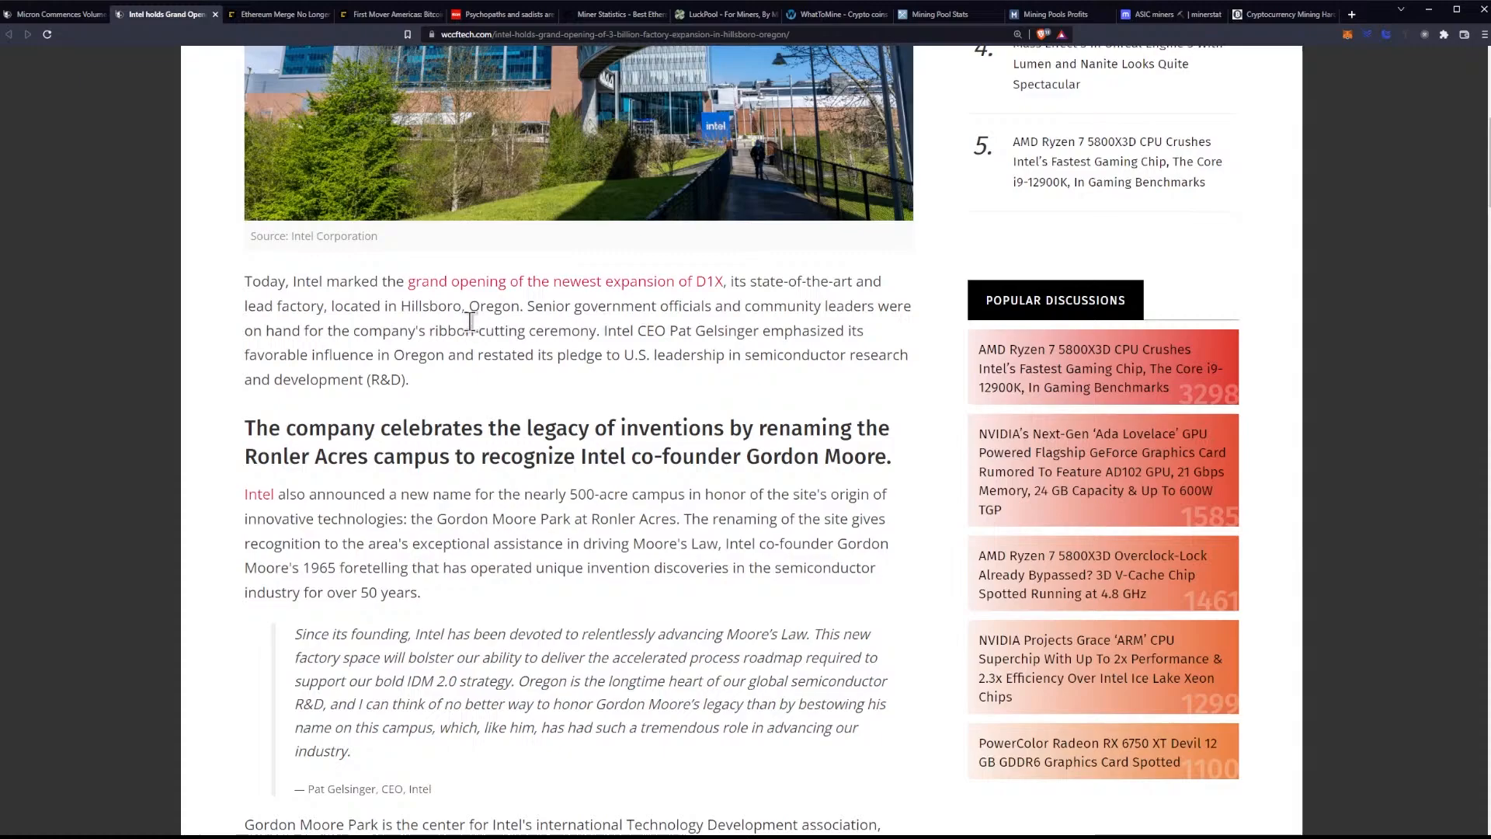
{"action": "mouse_move", "coordinate": [605, 398]}
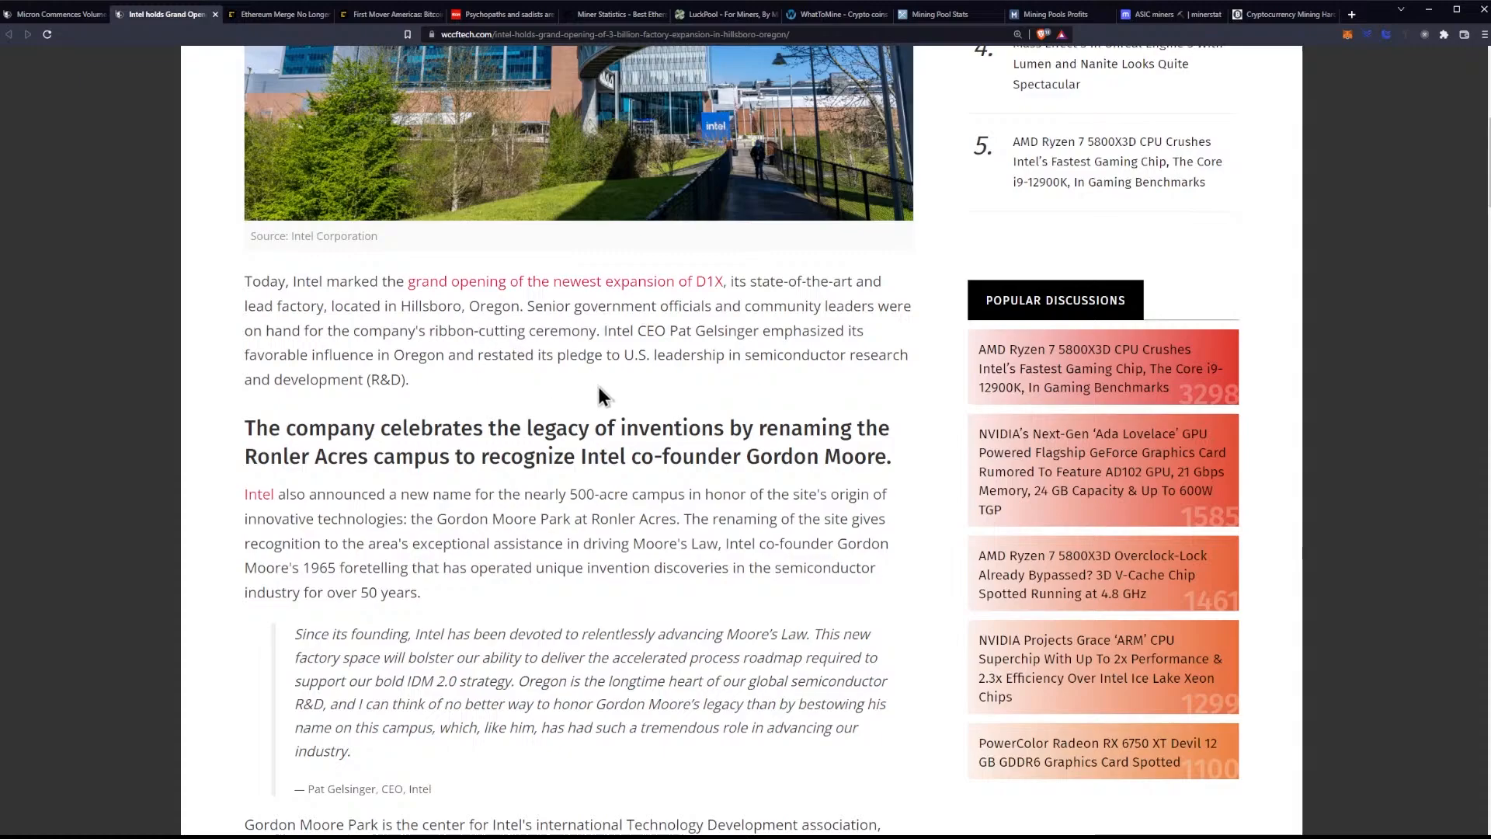
{"action": "mouse_move", "coordinate": [635, 390]}
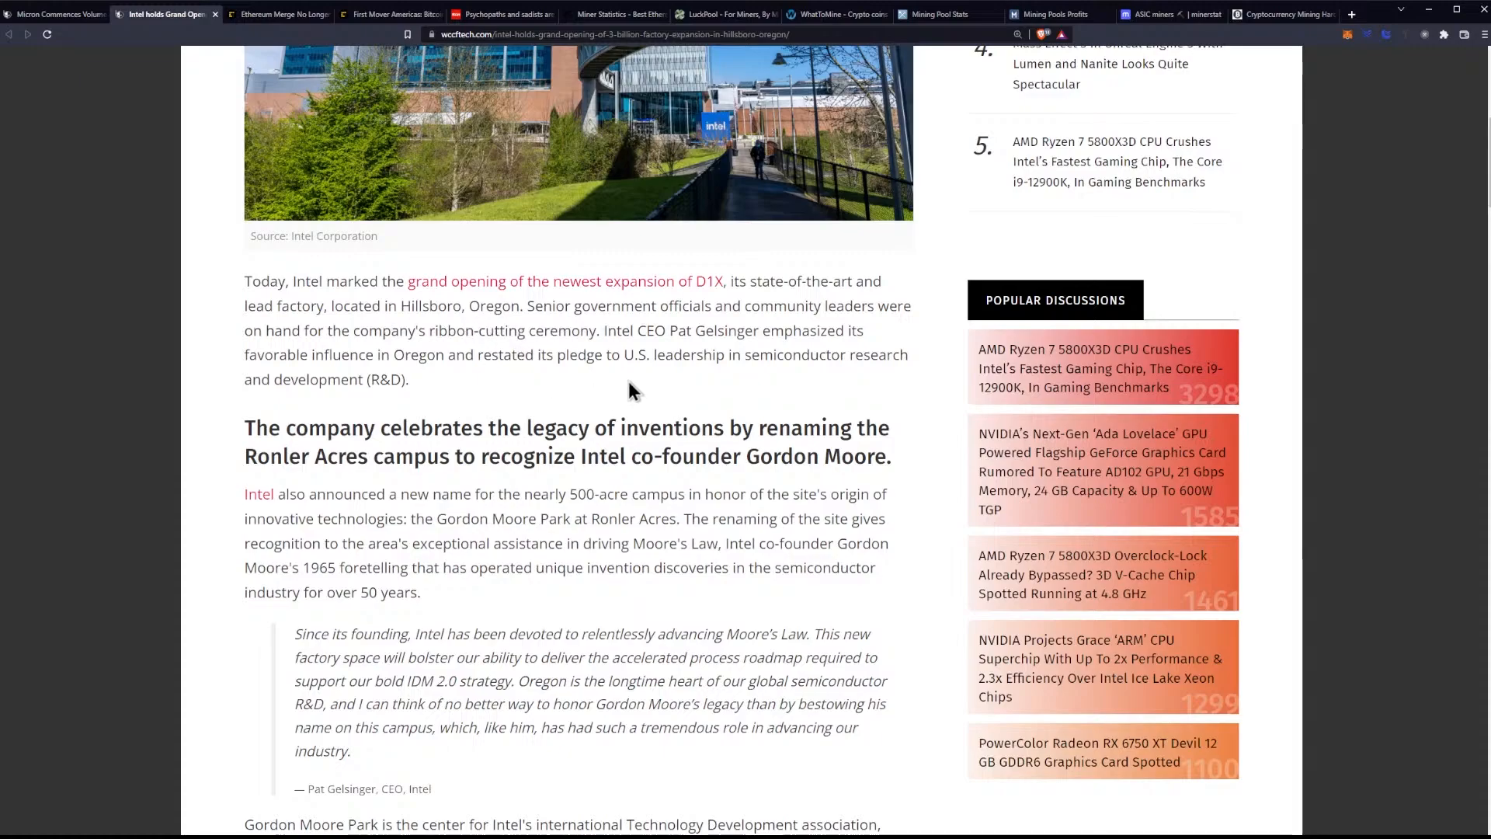
{"action": "mouse_move", "coordinate": [530, 388]}
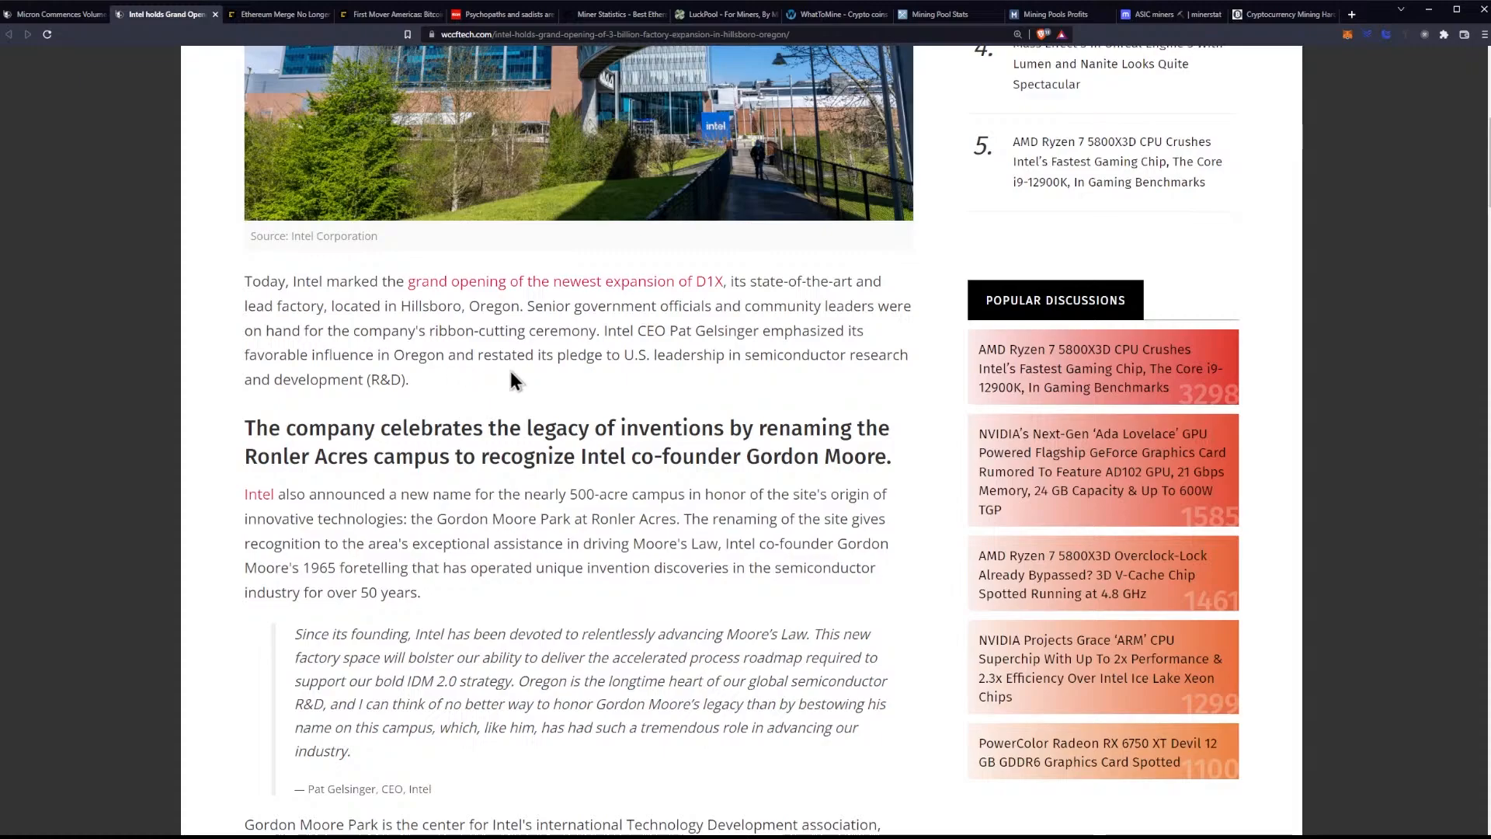
{"action": "mouse_move", "coordinate": [712, 380]}
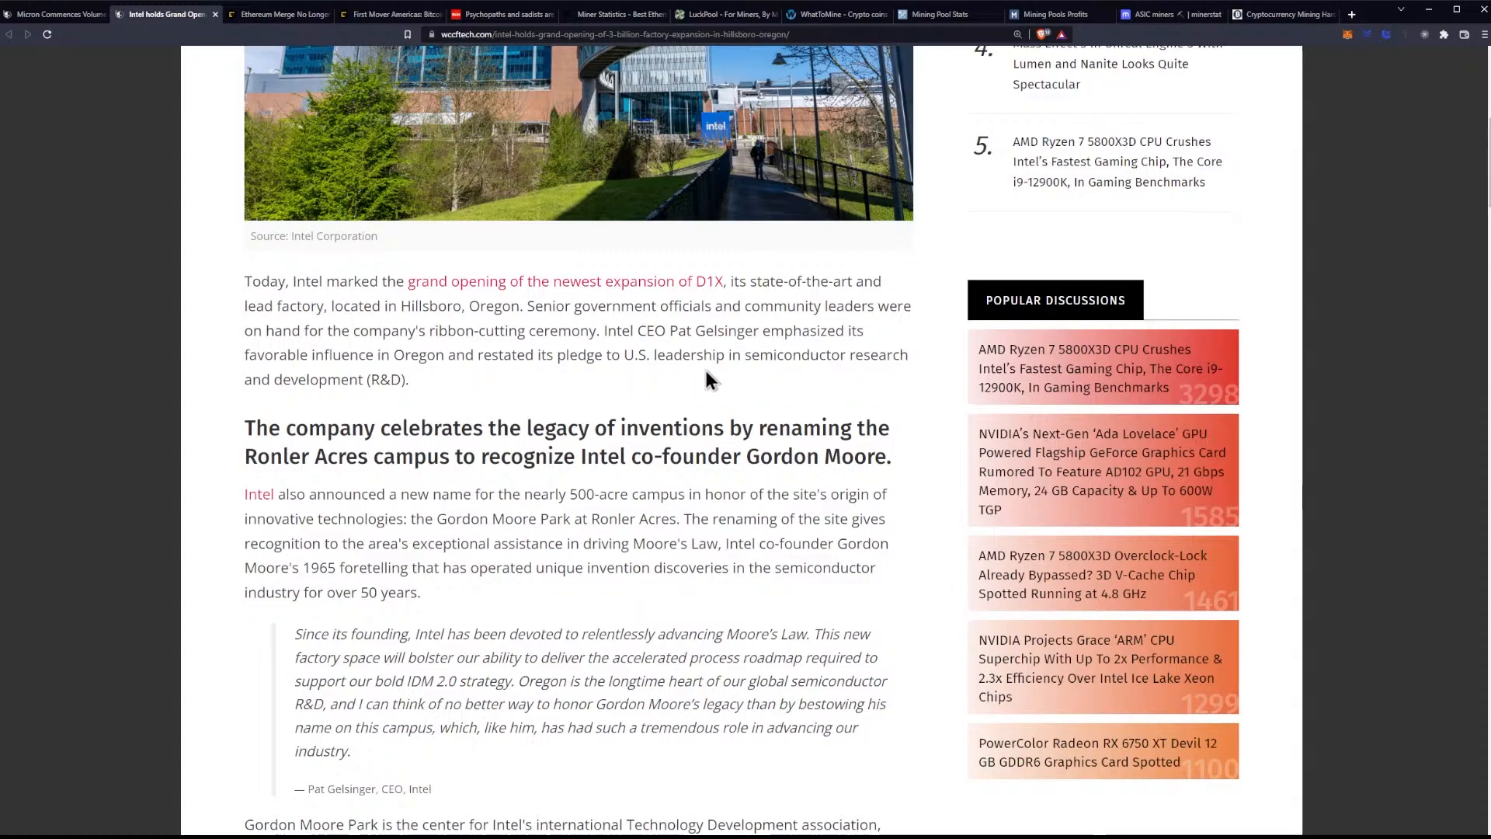
{"action": "mouse_move", "coordinate": [494, 380]}
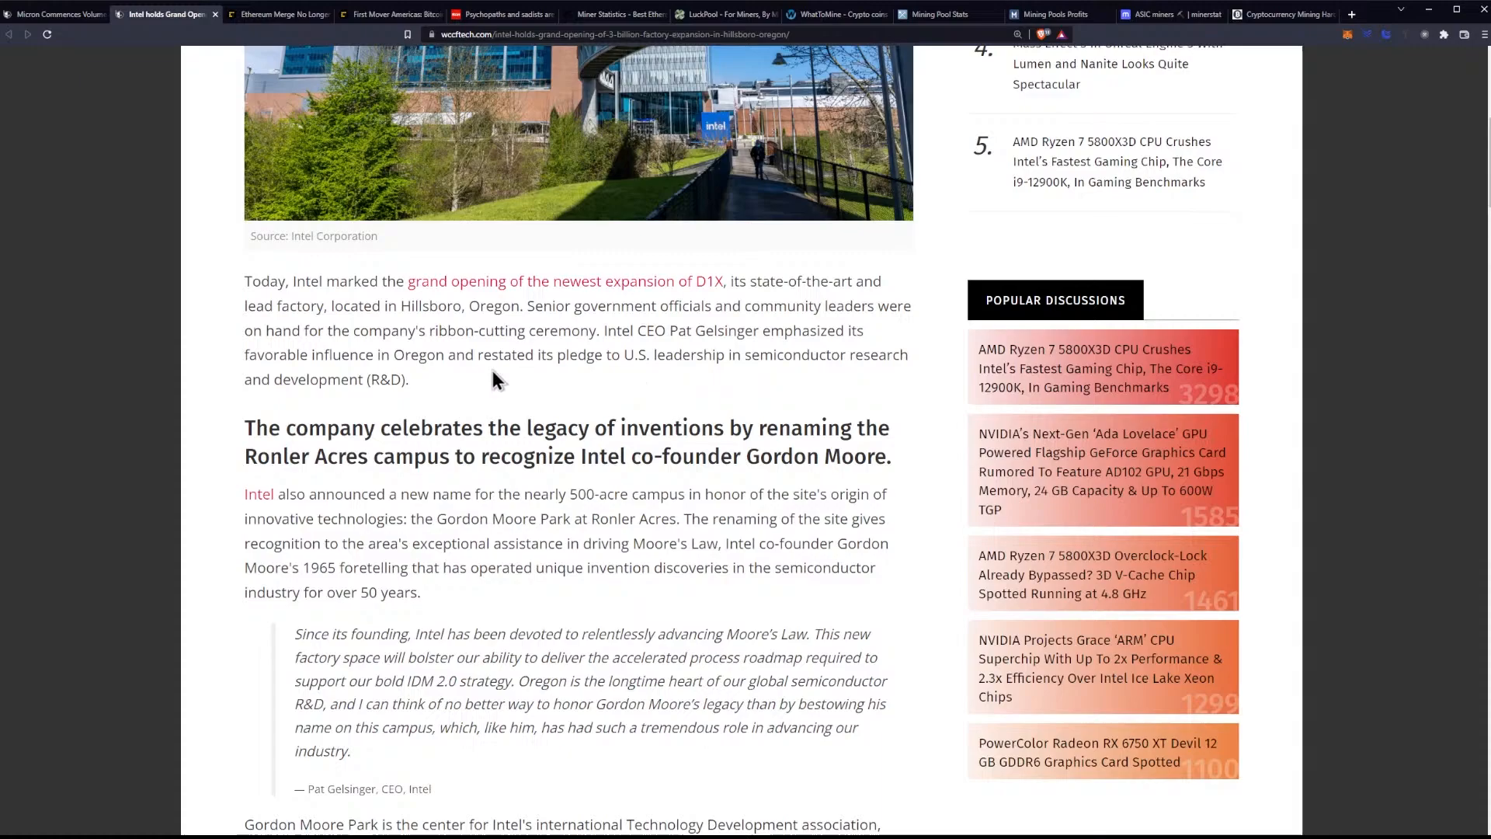
- Scroll through Gelsinger's block quote and the Gordon Moore Park paragraph to the campus photo
{"action": "scroll", "scroll_direction": "down", "scroll_amount": 3}
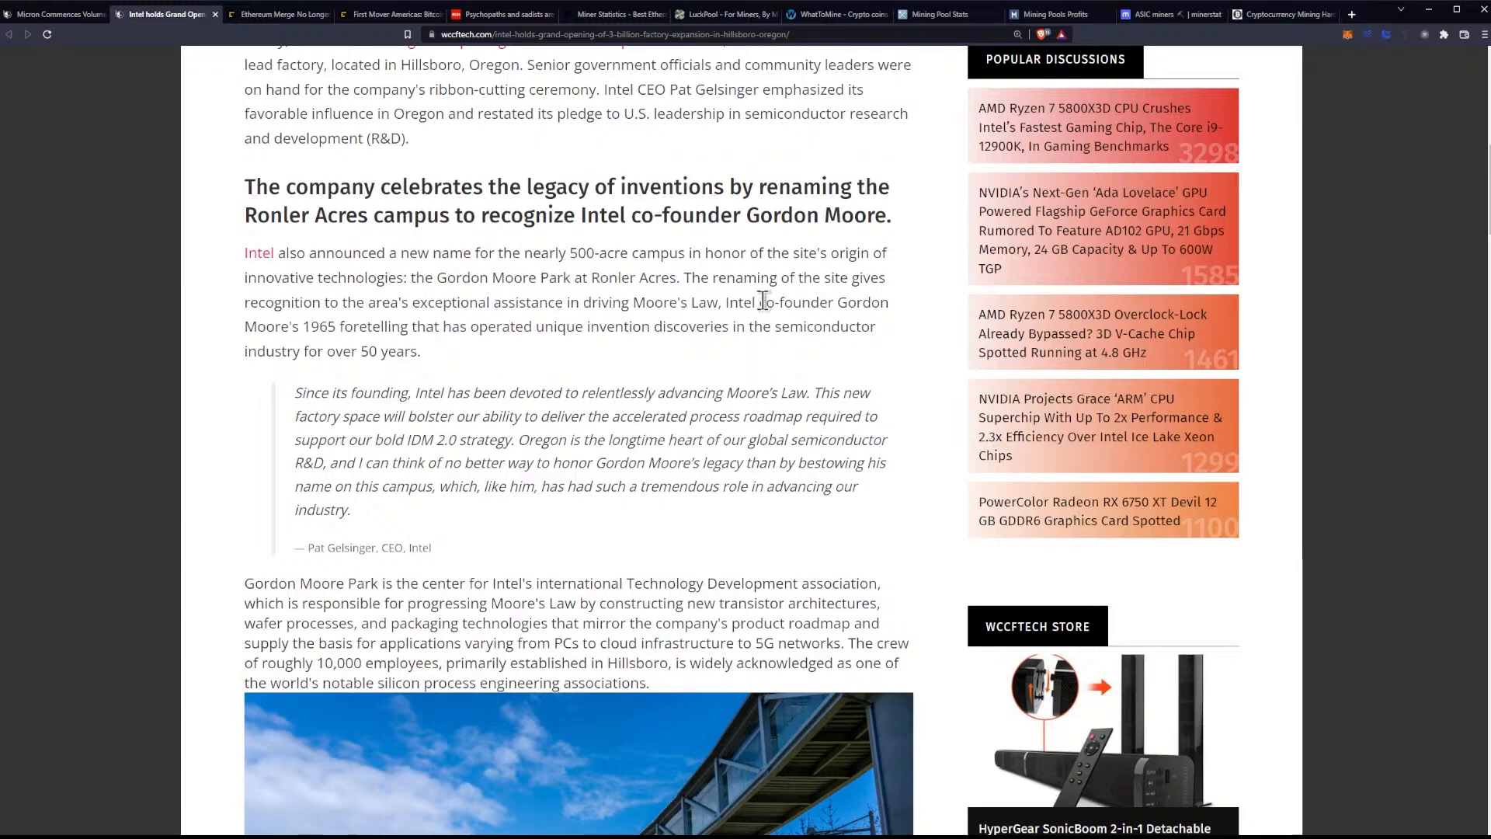
{"action": "mouse_move", "coordinate": [816, 302]}
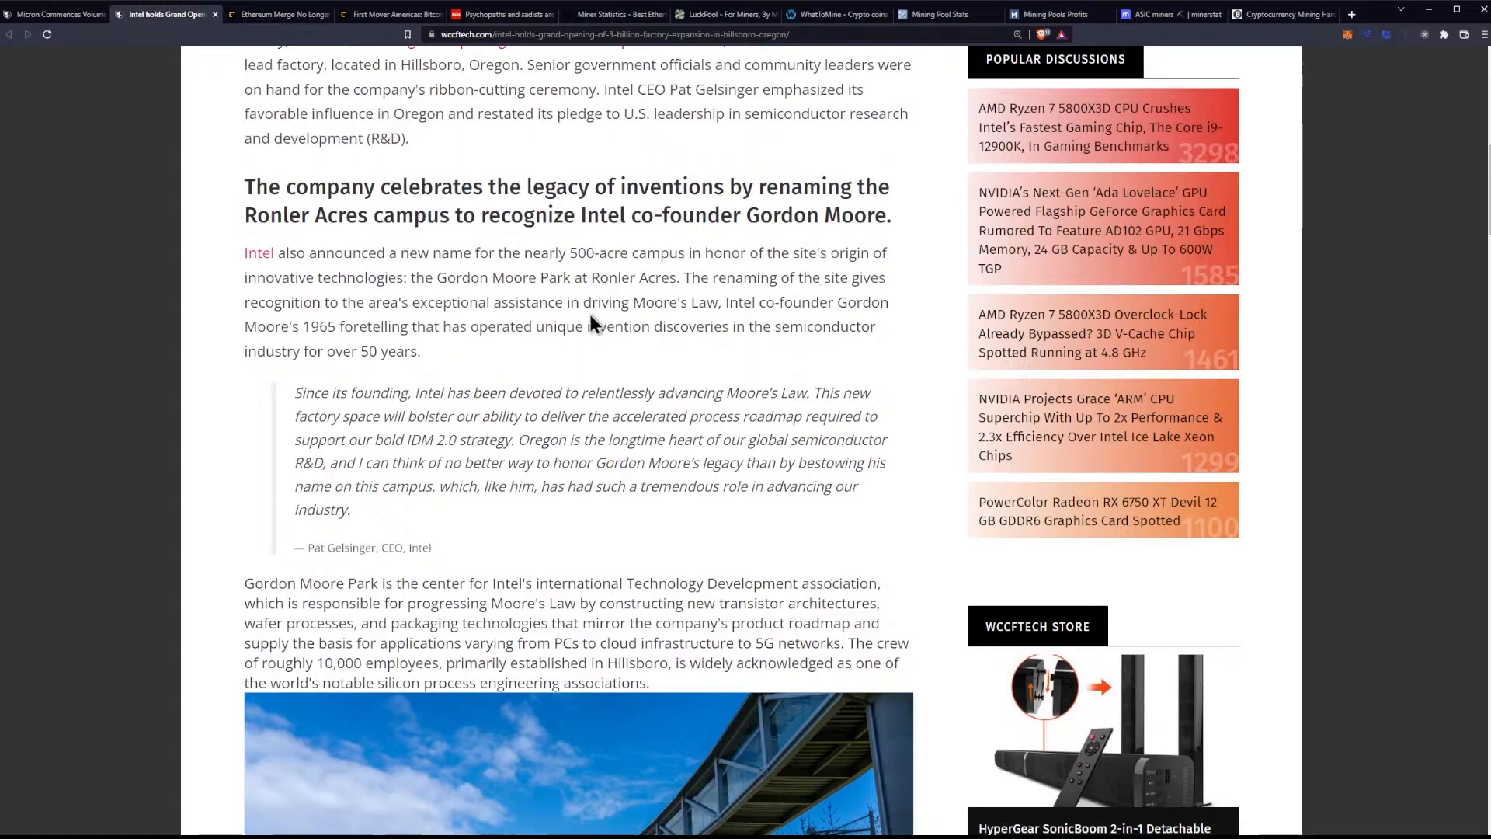
{"action": "mouse_move", "coordinate": [590, 304]}
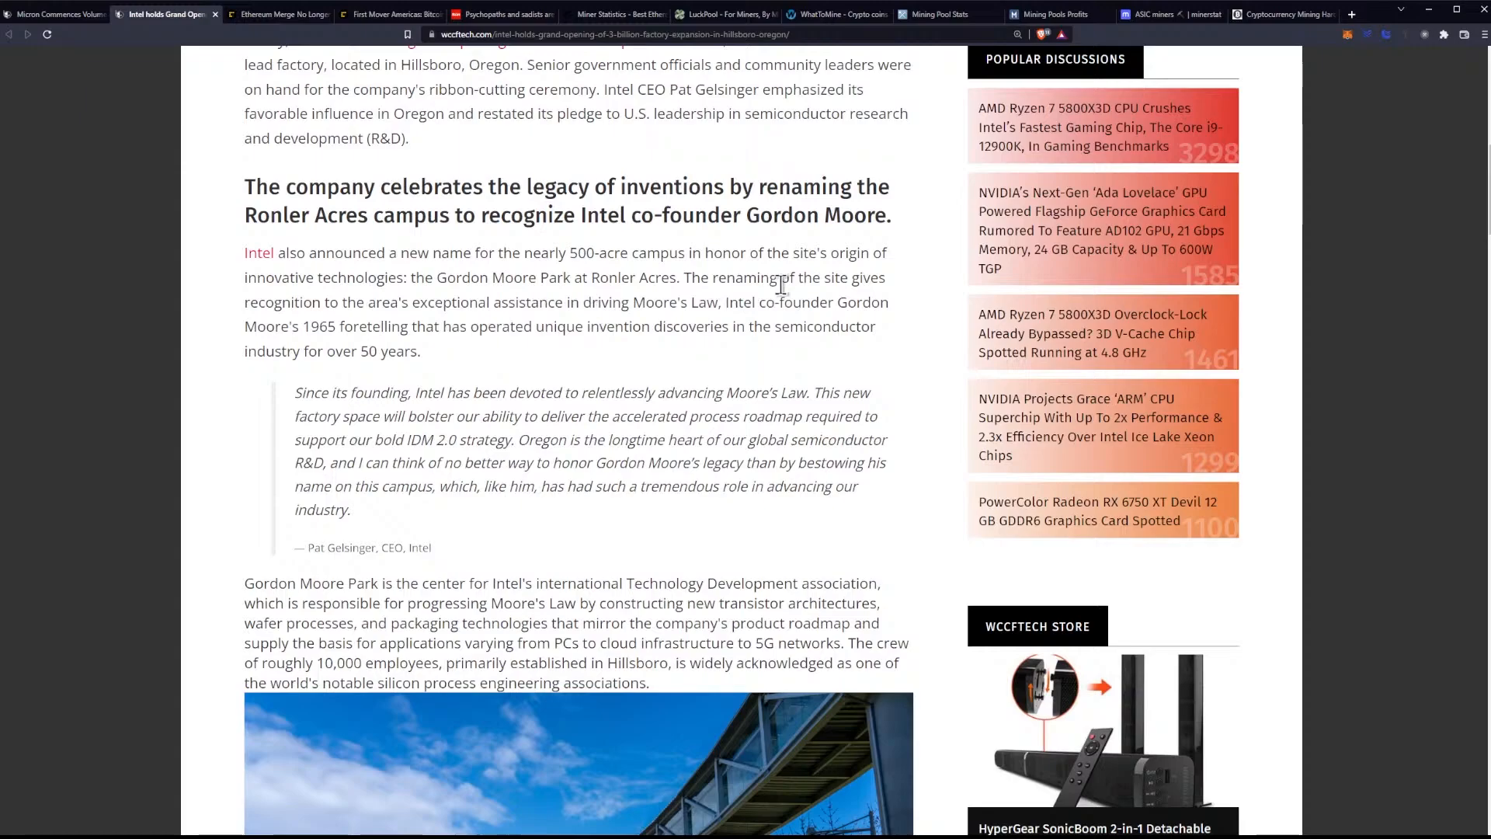
{"action": "mouse_move", "coordinate": [319, 323]}
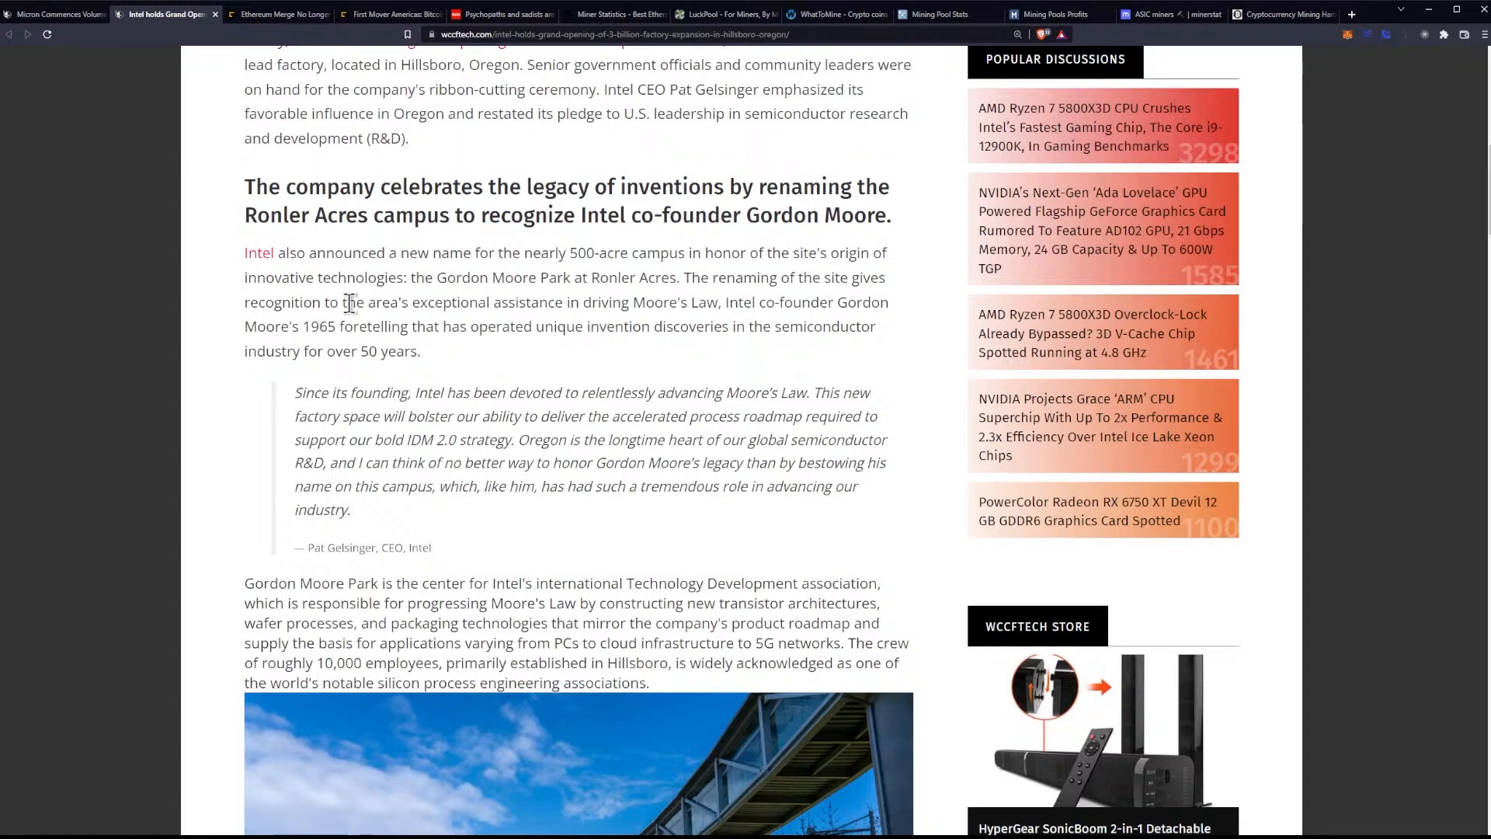
{"action": "mouse_move", "coordinate": [852, 310]}
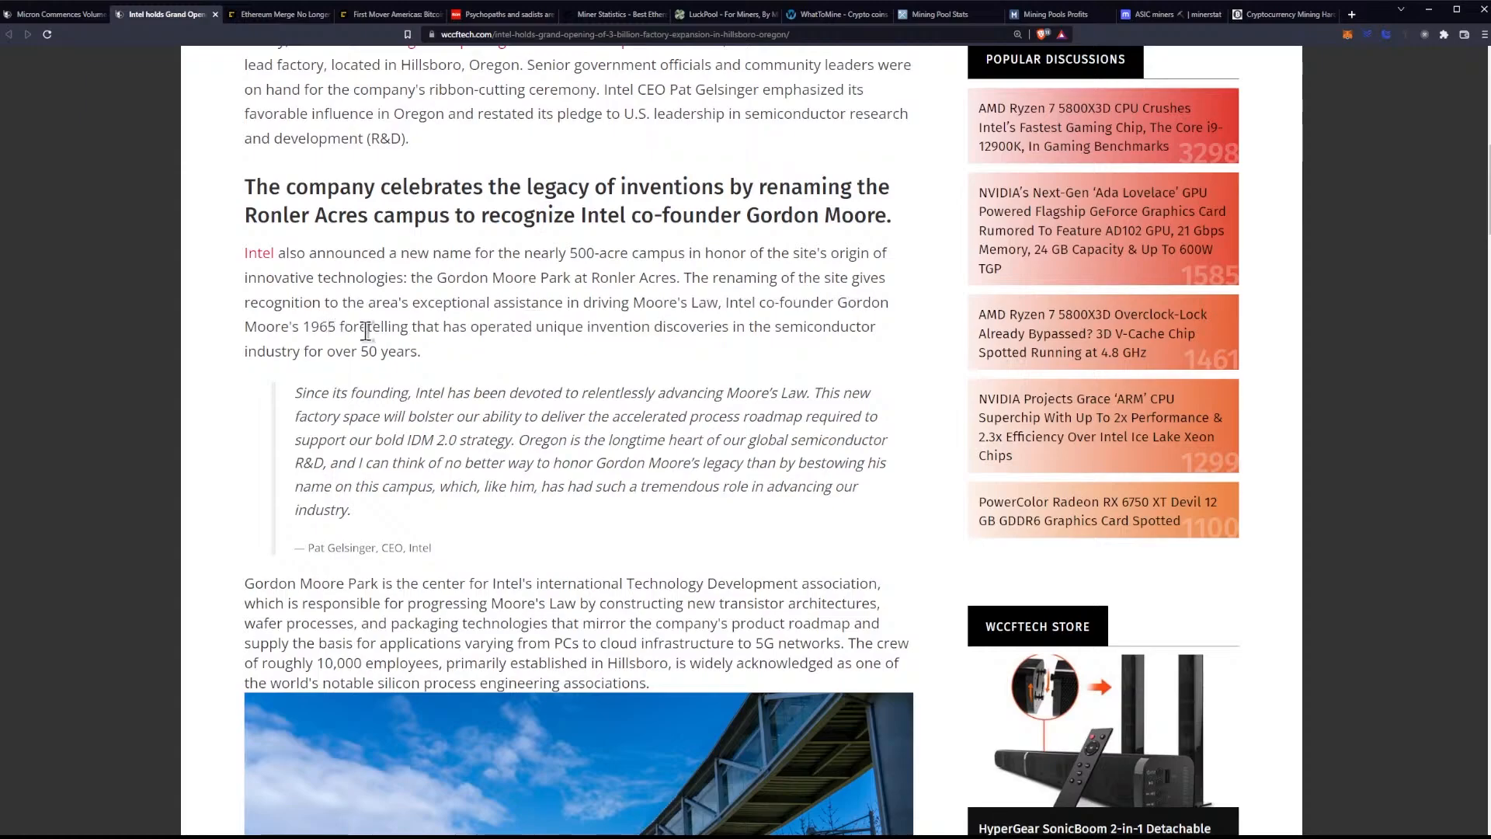
{"action": "mouse_move", "coordinate": [584, 355]}
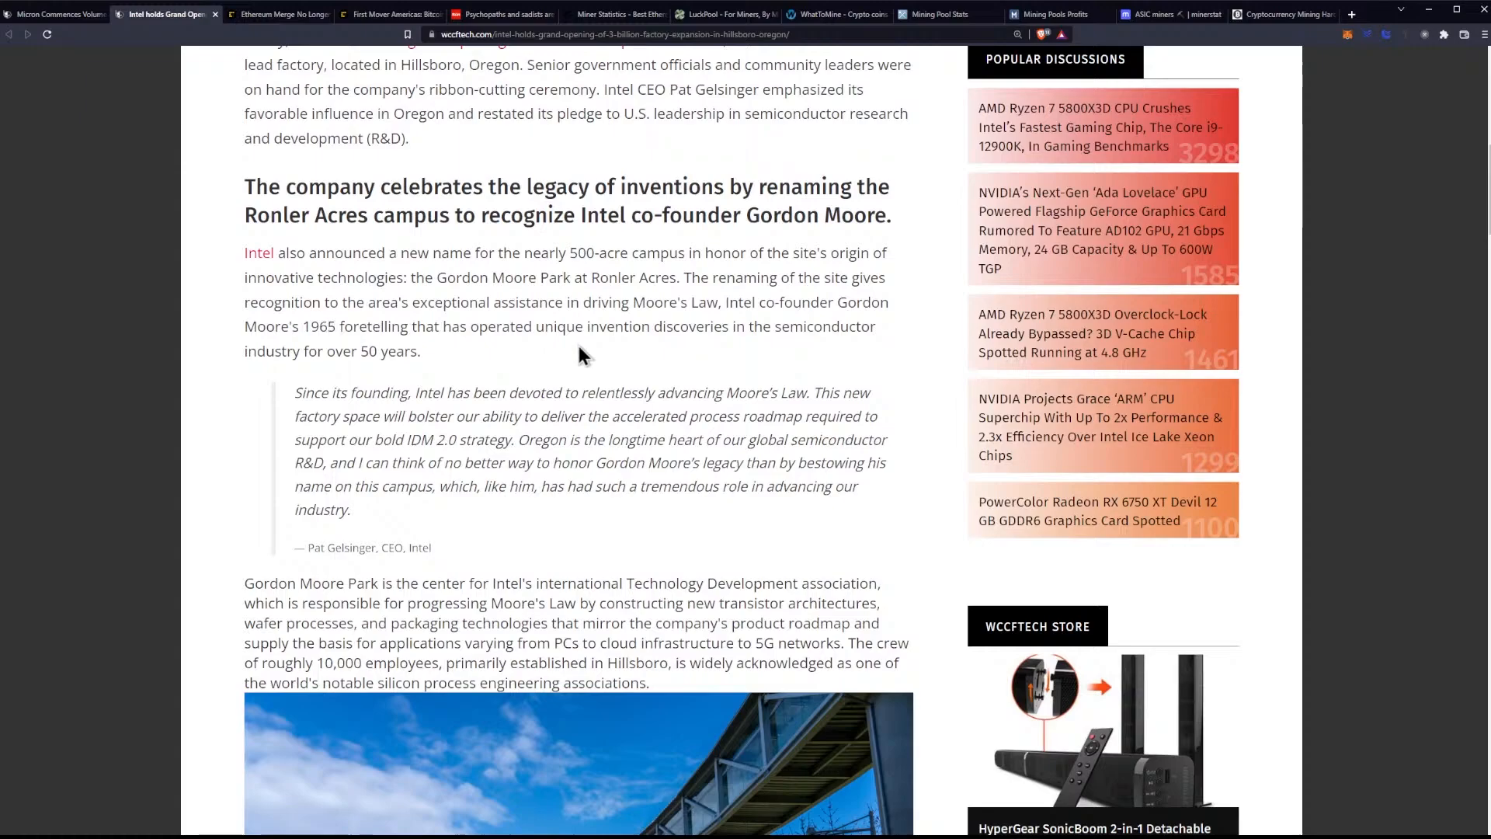
{"action": "mouse_move", "coordinate": [707, 363]}
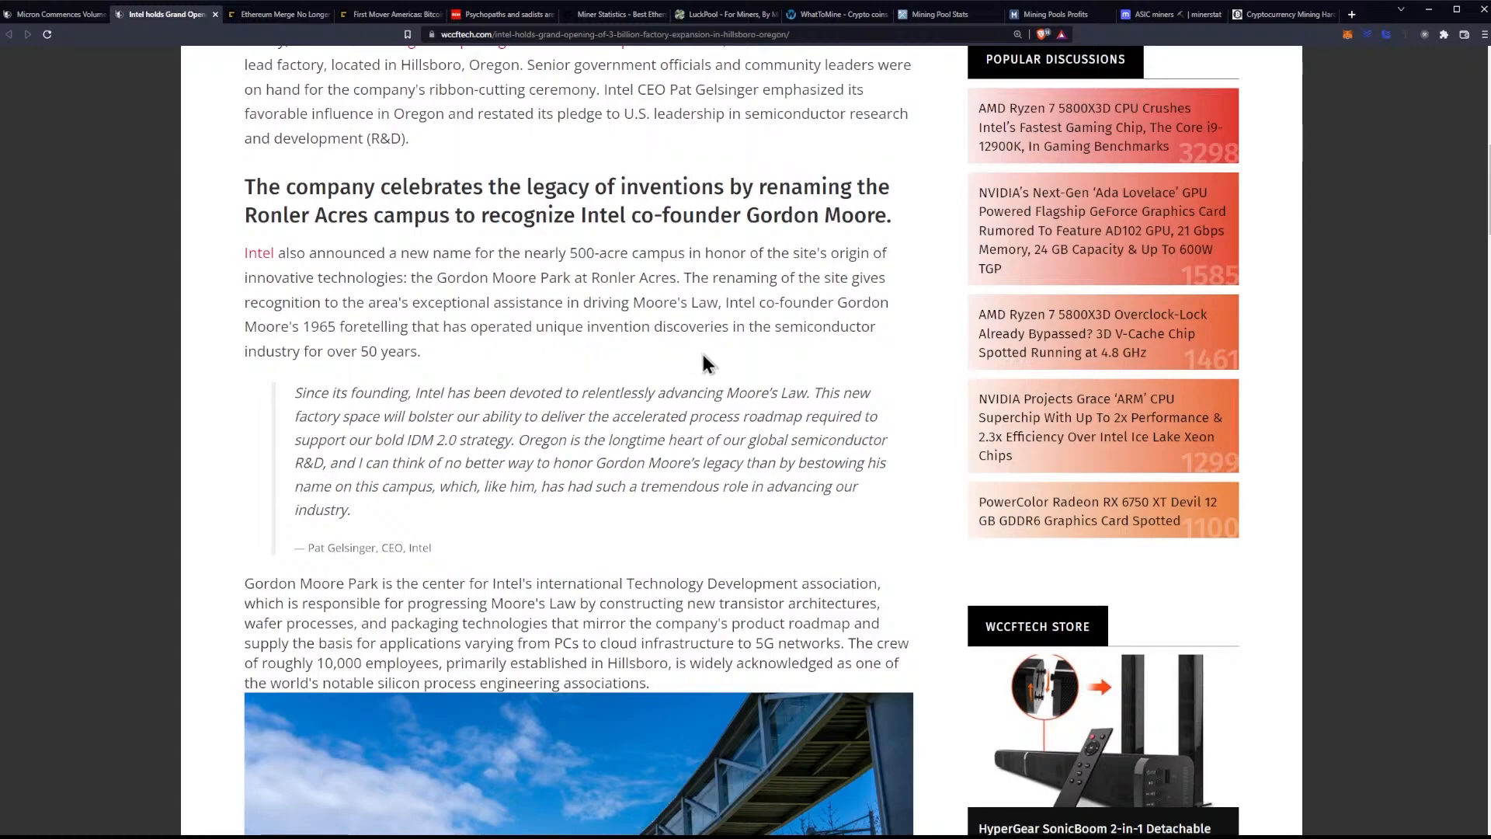
{"action": "mouse_move", "coordinate": [704, 364]}
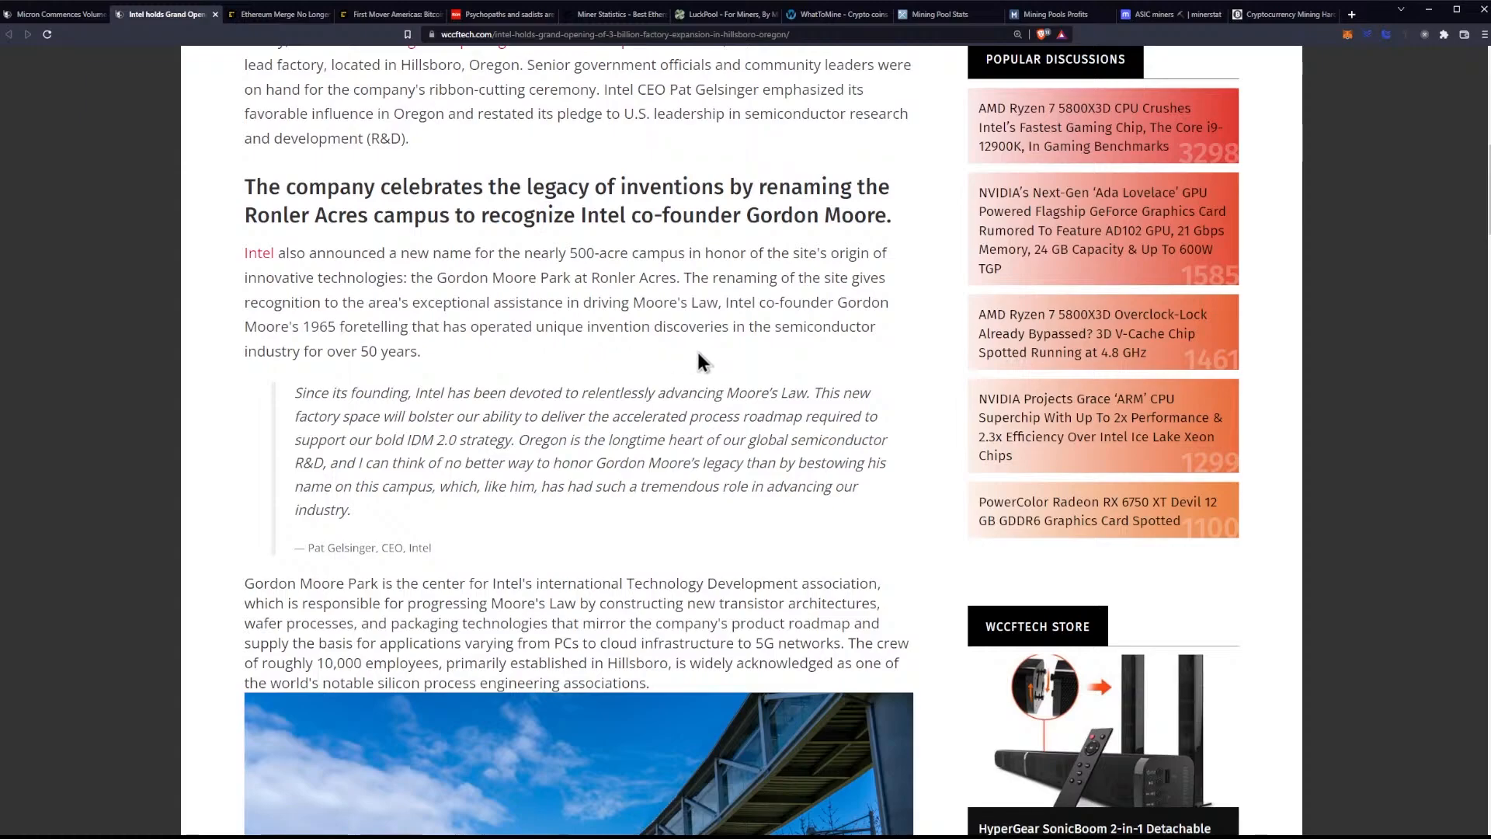
{"action": "scroll", "scroll_direction": "down", "scroll_amount": 3}
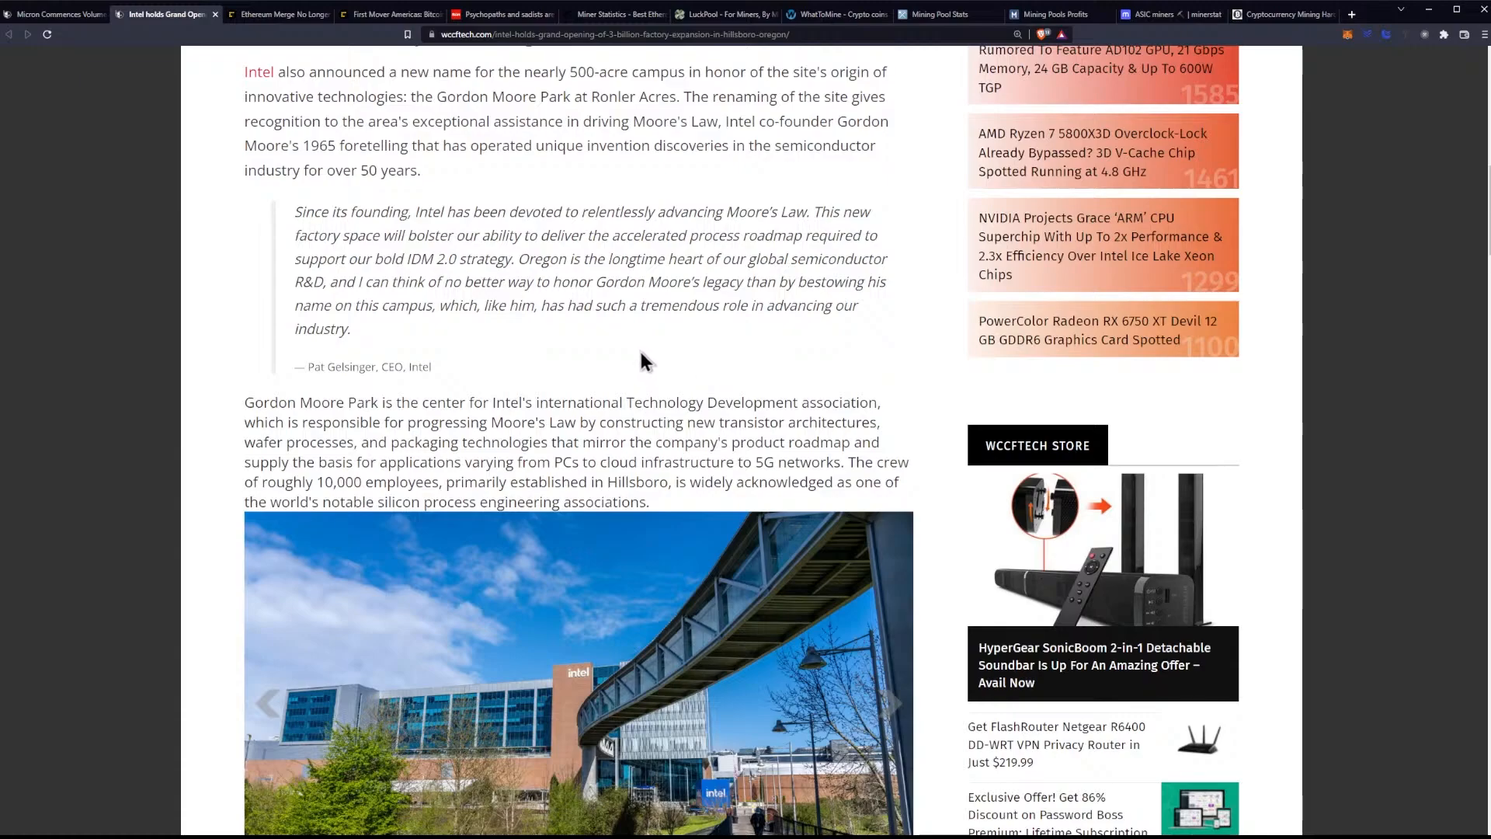
{"action": "mouse_move", "coordinate": [657, 330]}
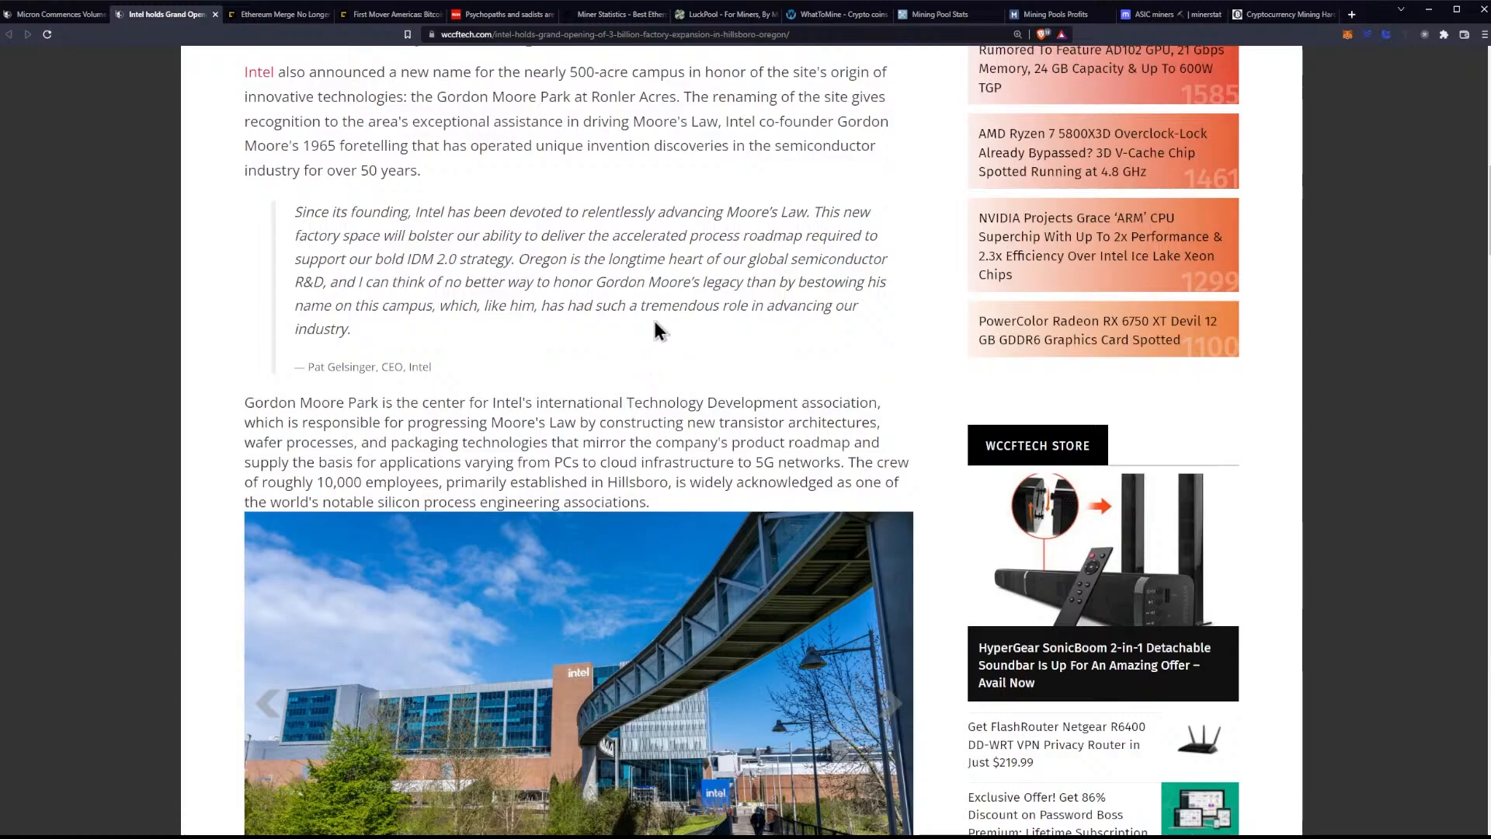
- Scroll until the campus photo gallery and its four thumbnails are fully visible
{"action": "scroll", "scroll_direction": "down", "scroll_amount": 3}
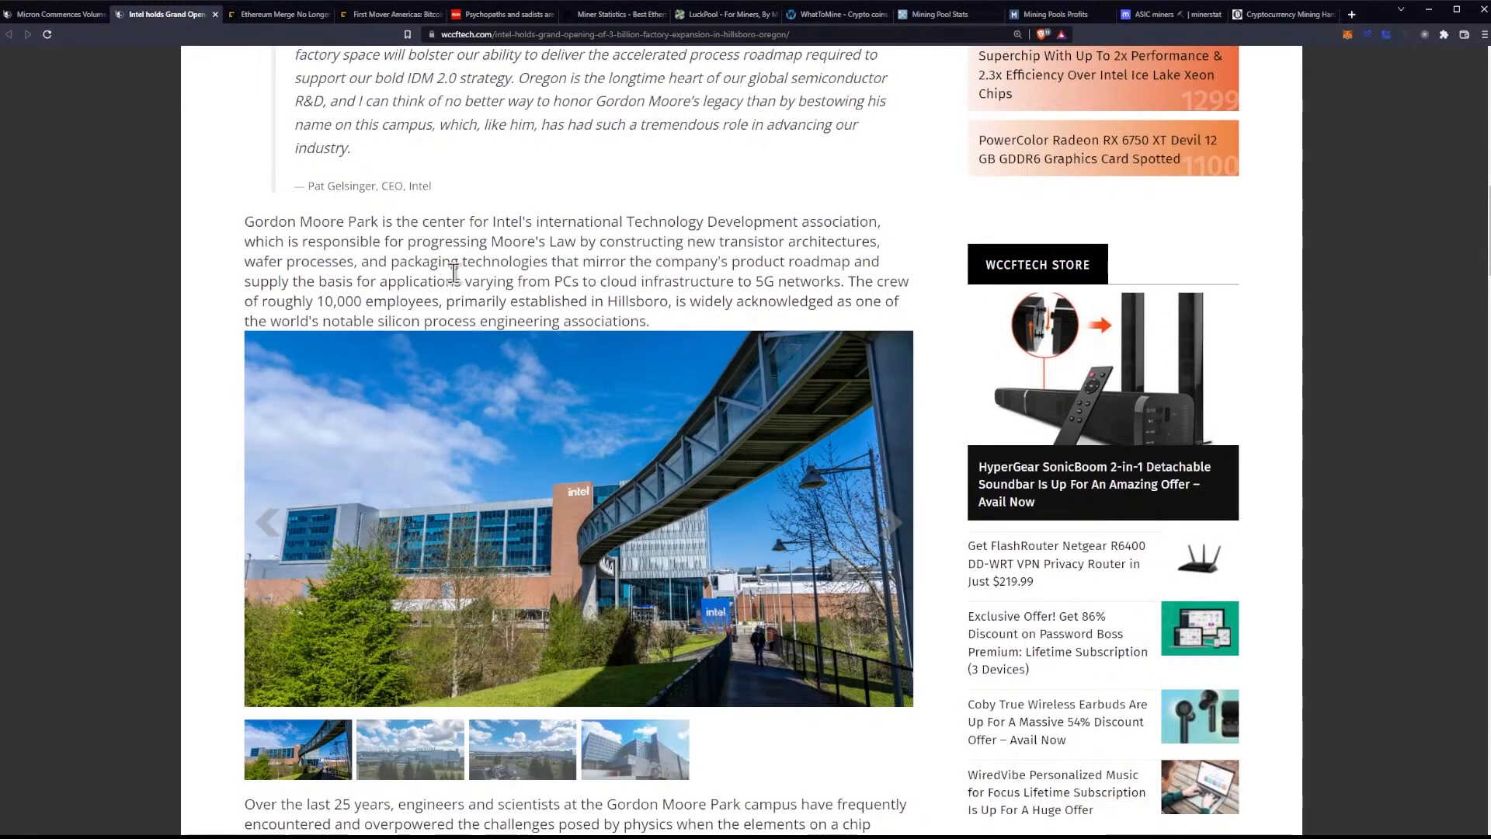
{"action": "mouse_move", "coordinate": [511, 280]}
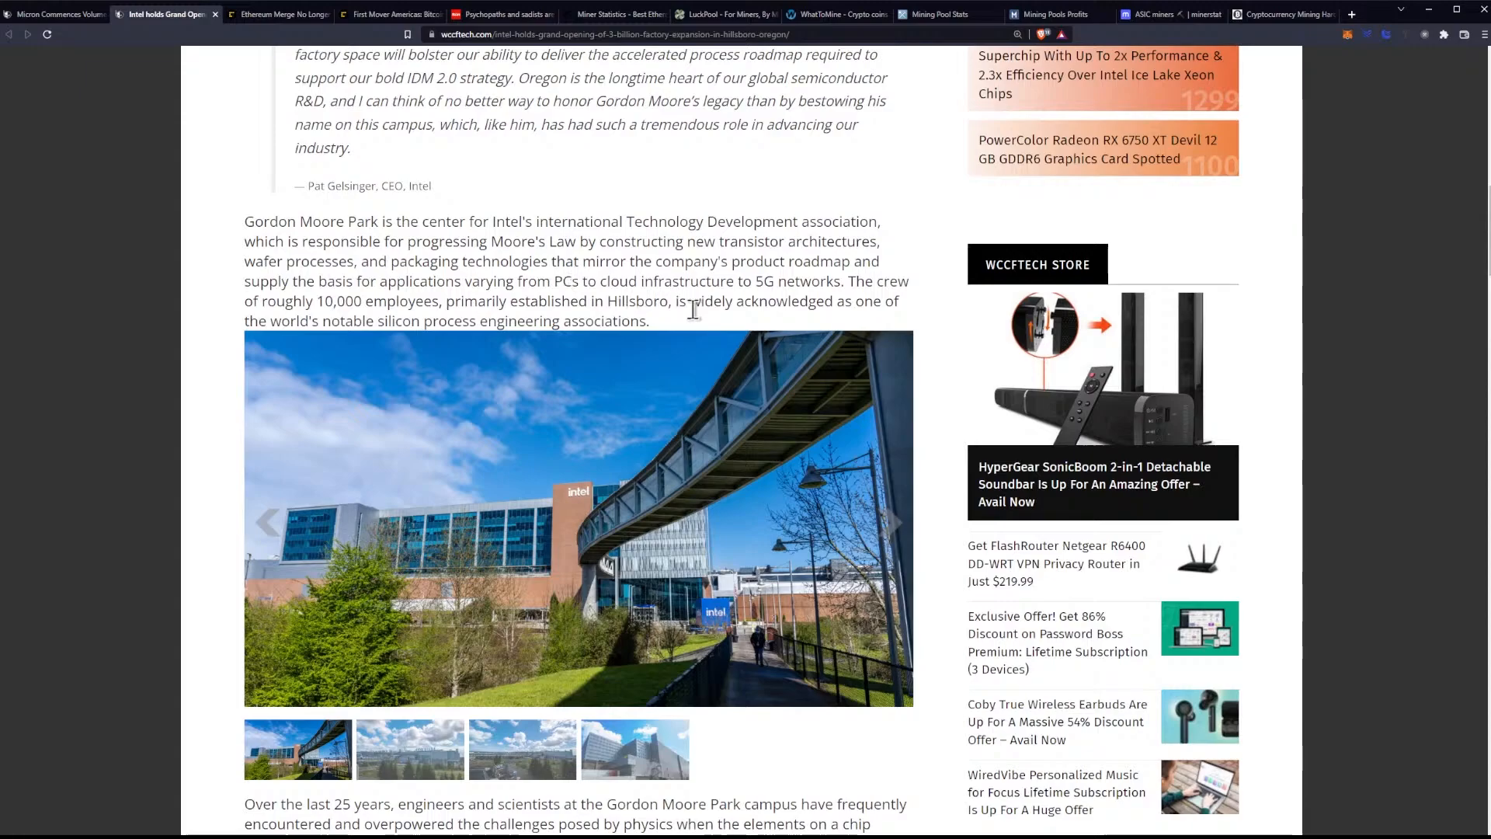
{"action": "mouse_move", "coordinate": [687, 303]}
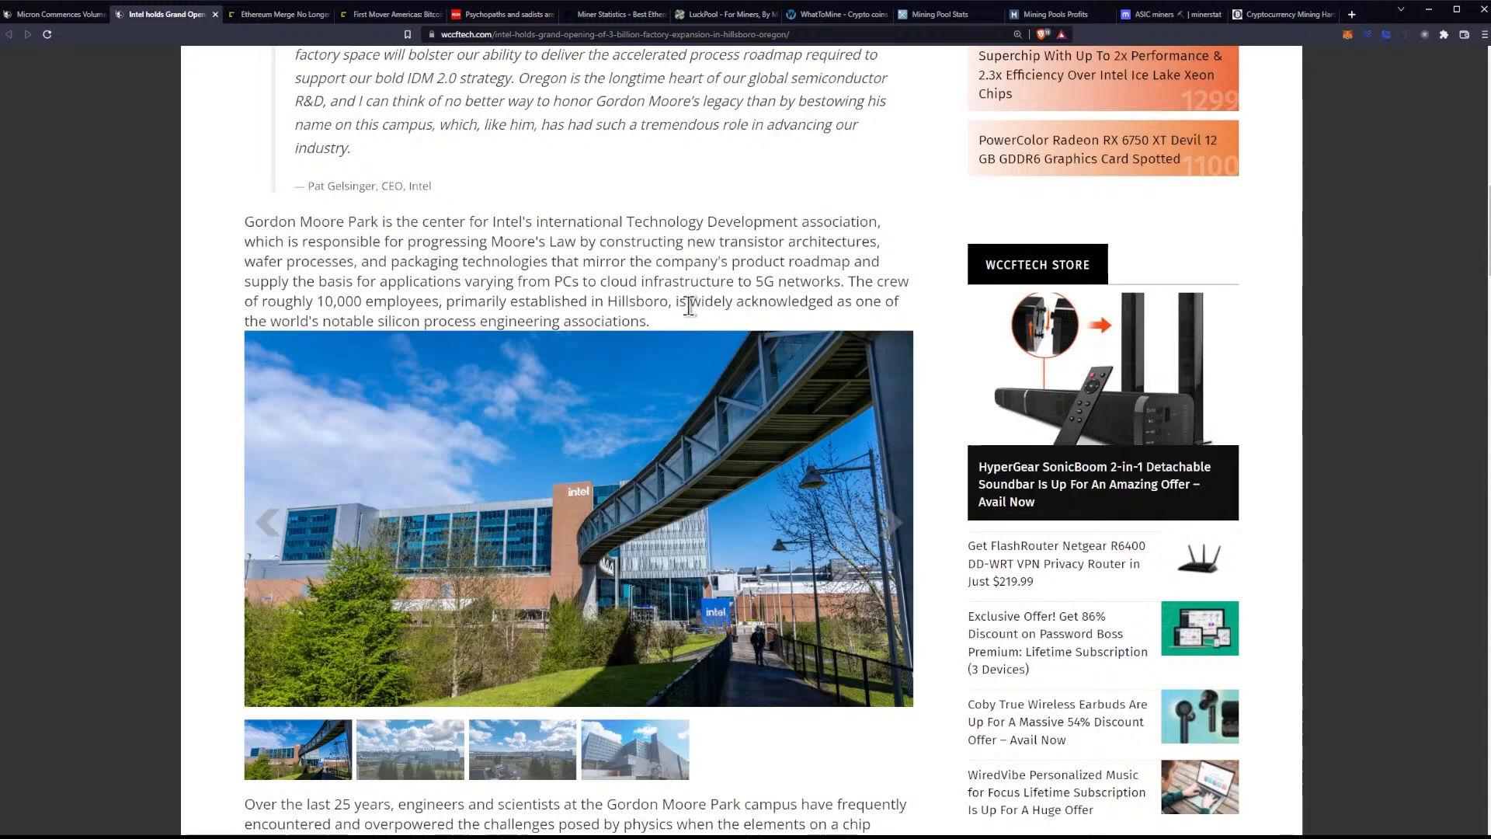
{"action": "mouse_move", "coordinate": [547, 307]}
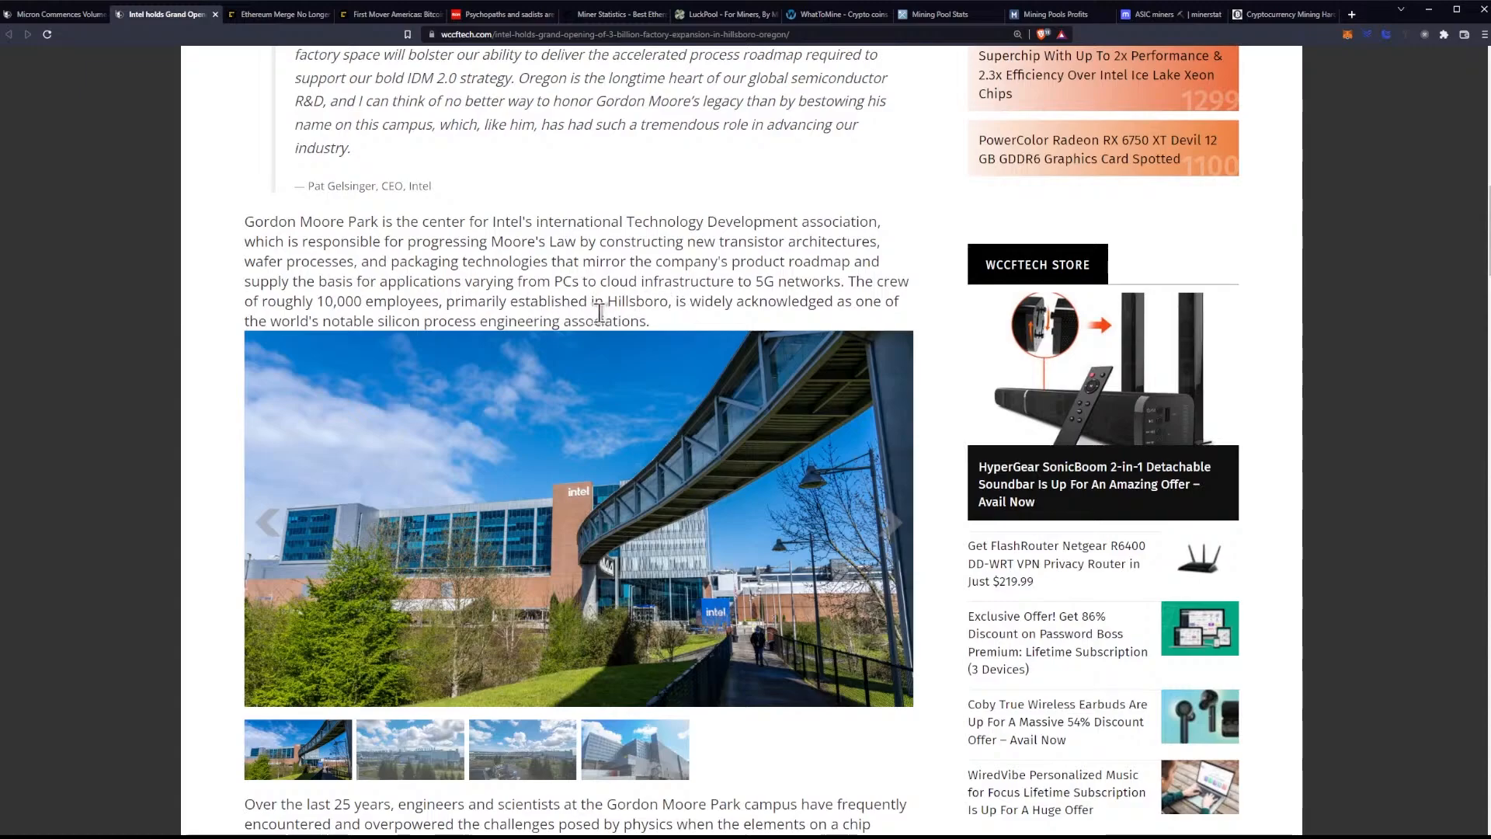
{"action": "mouse_move", "coordinate": [632, 300]}
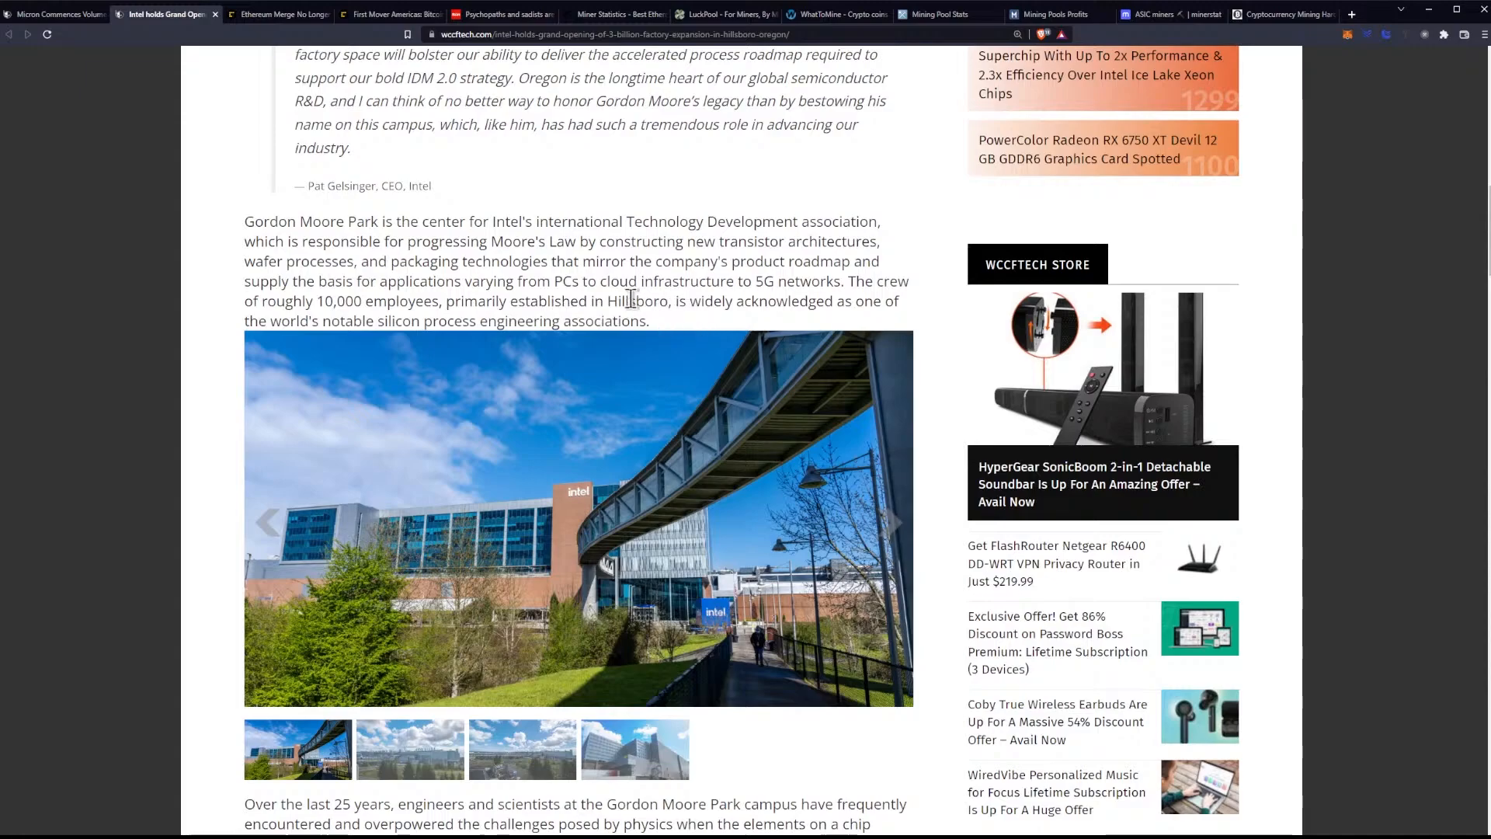
{"action": "mouse_move", "coordinate": [611, 259]}
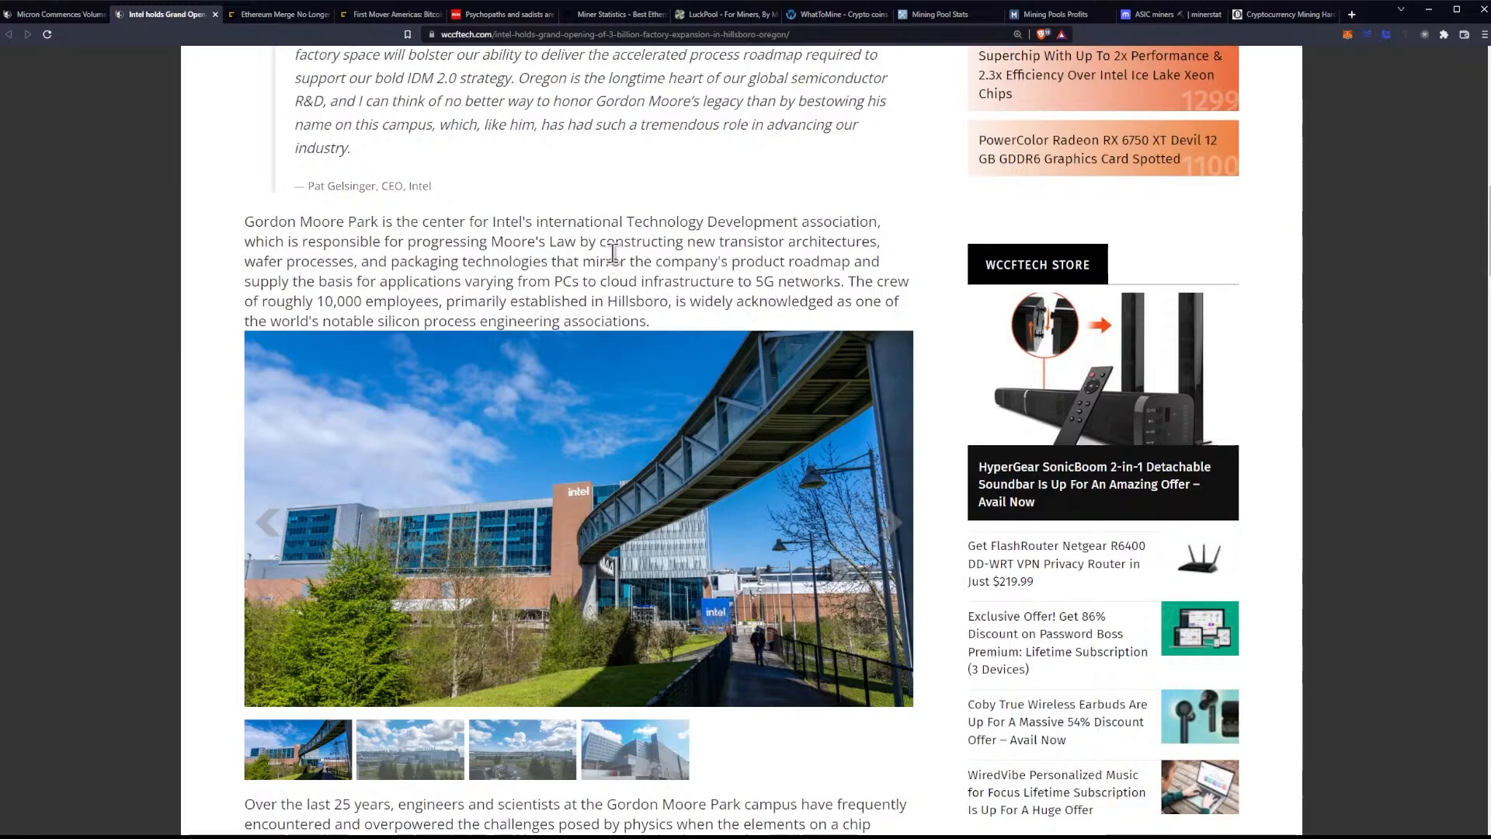
{"action": "scroll", "scroll_direction": "down", "scroll_amount": 3}
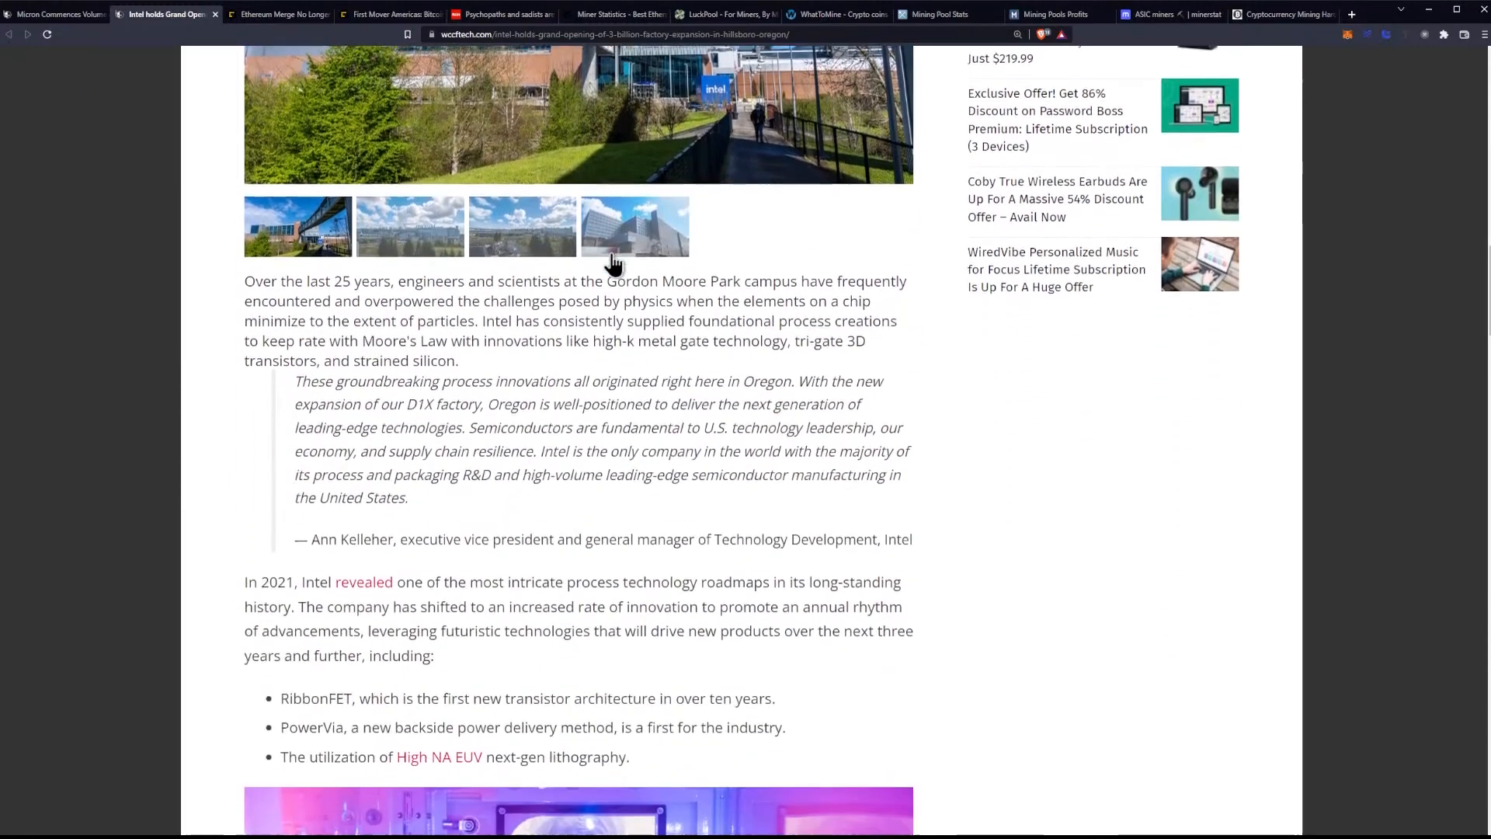
{"action": "scroll", "scroll_direction": "down", "scroll_amount": 3}
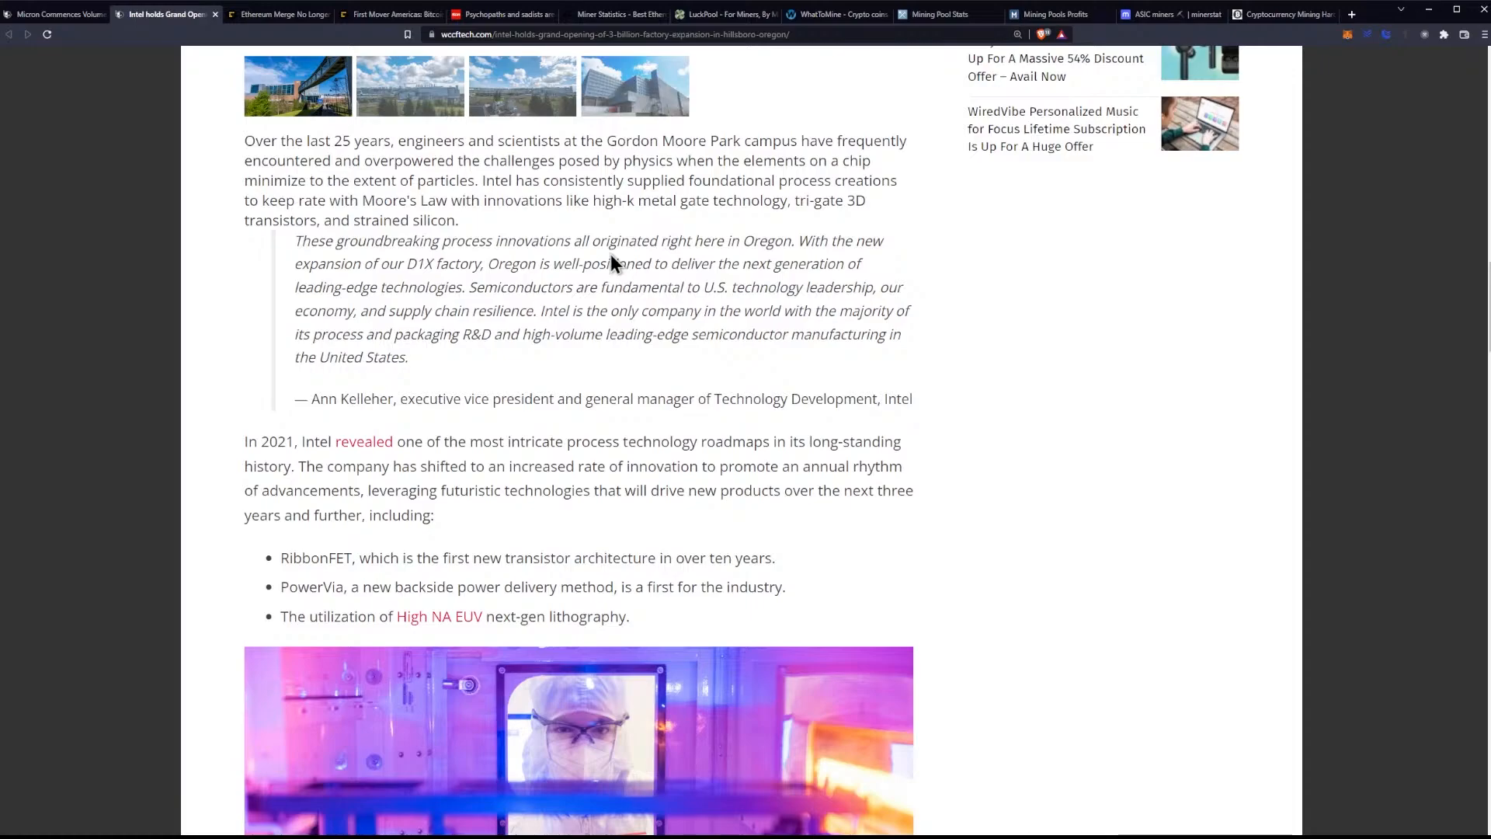
{"action": "mouse_move", "coordinate": [817, 313]}
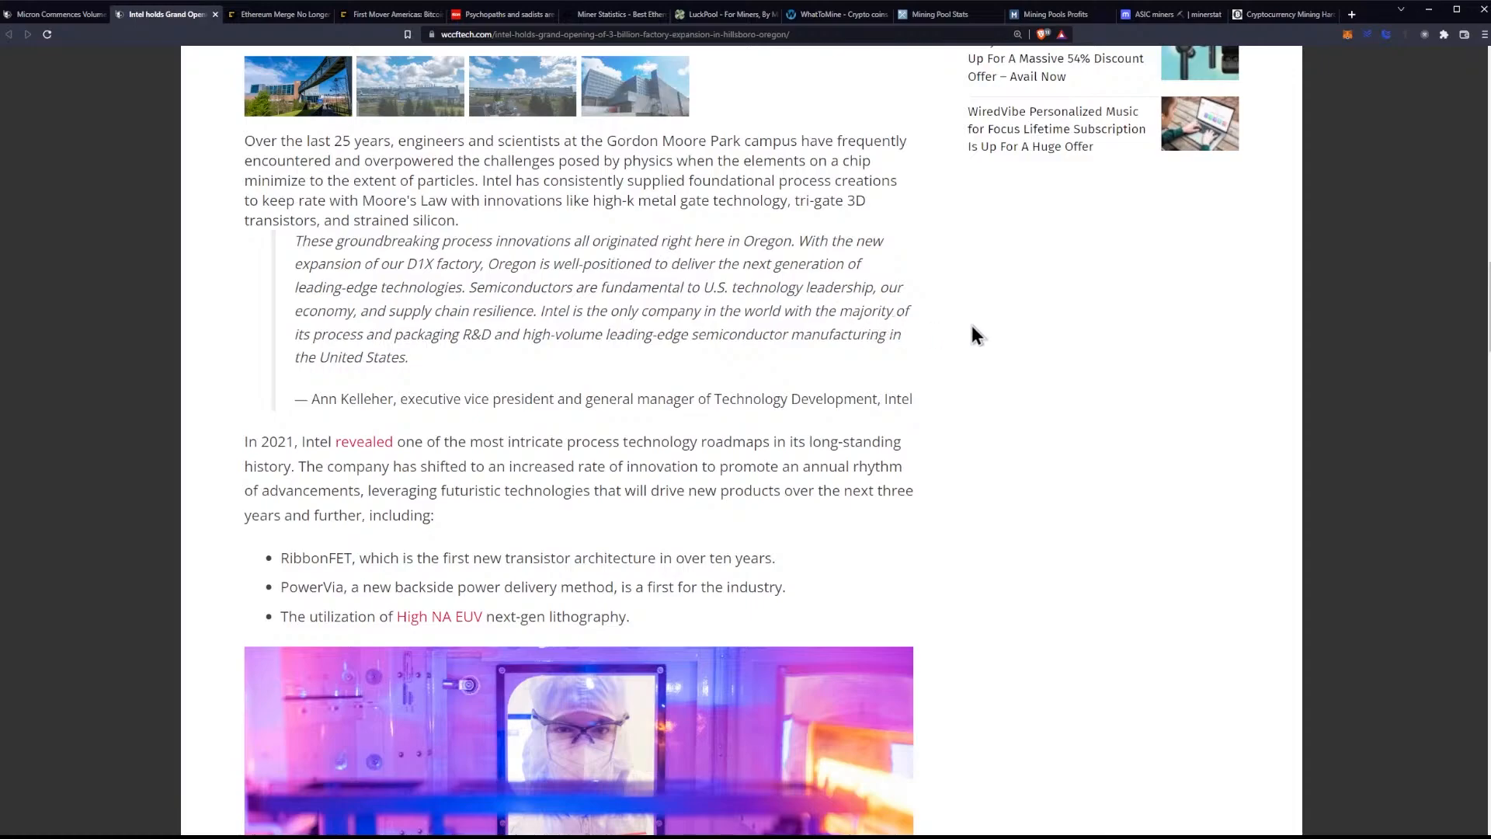
{"action": "mouse_move", "coordinate": [1054, 321]}
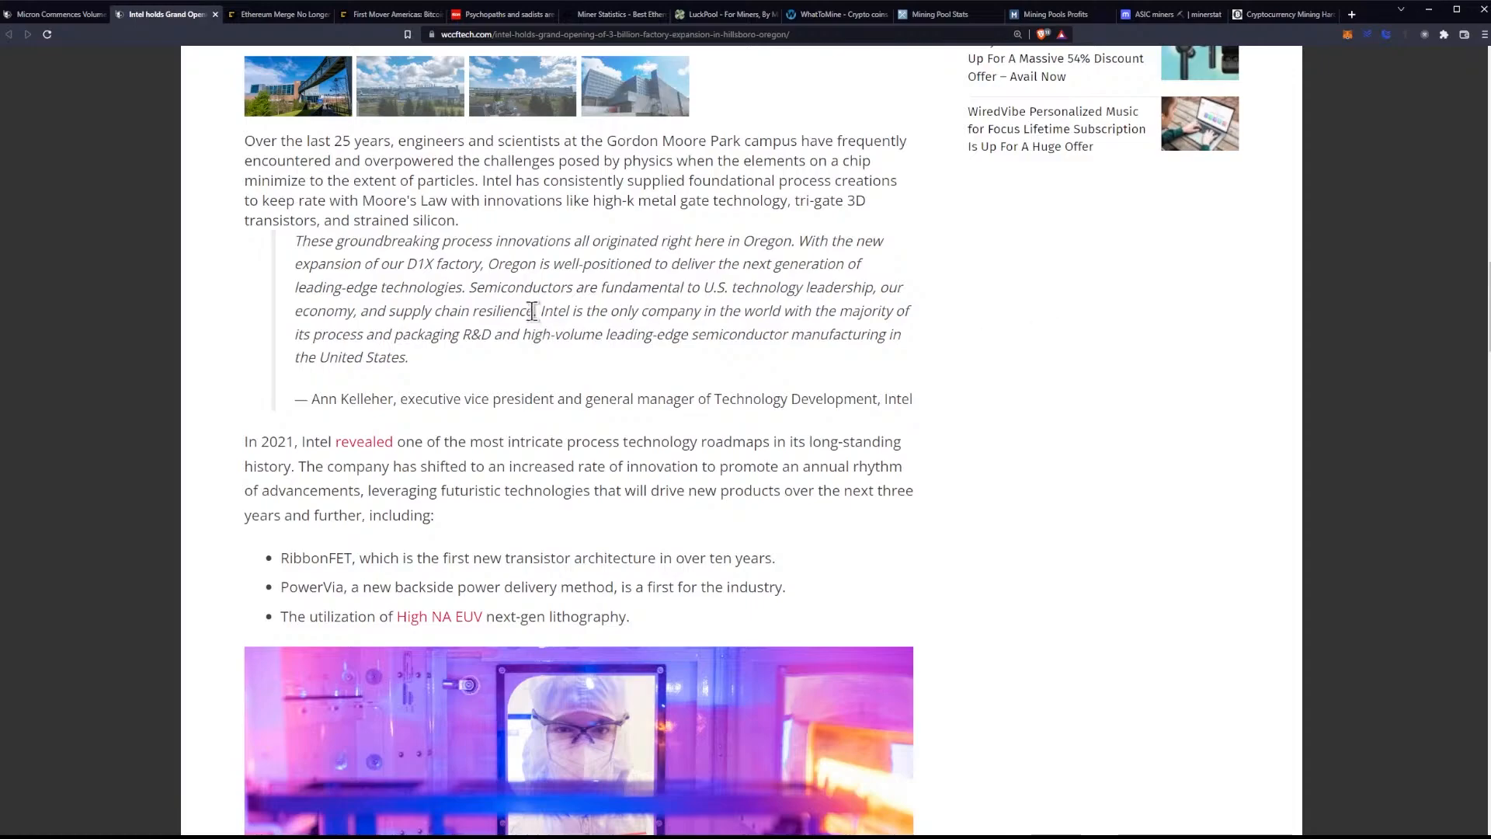
{"action": "left_click_drag", "start_coordinate": [389, 310], "coordinate": [535, 310]}
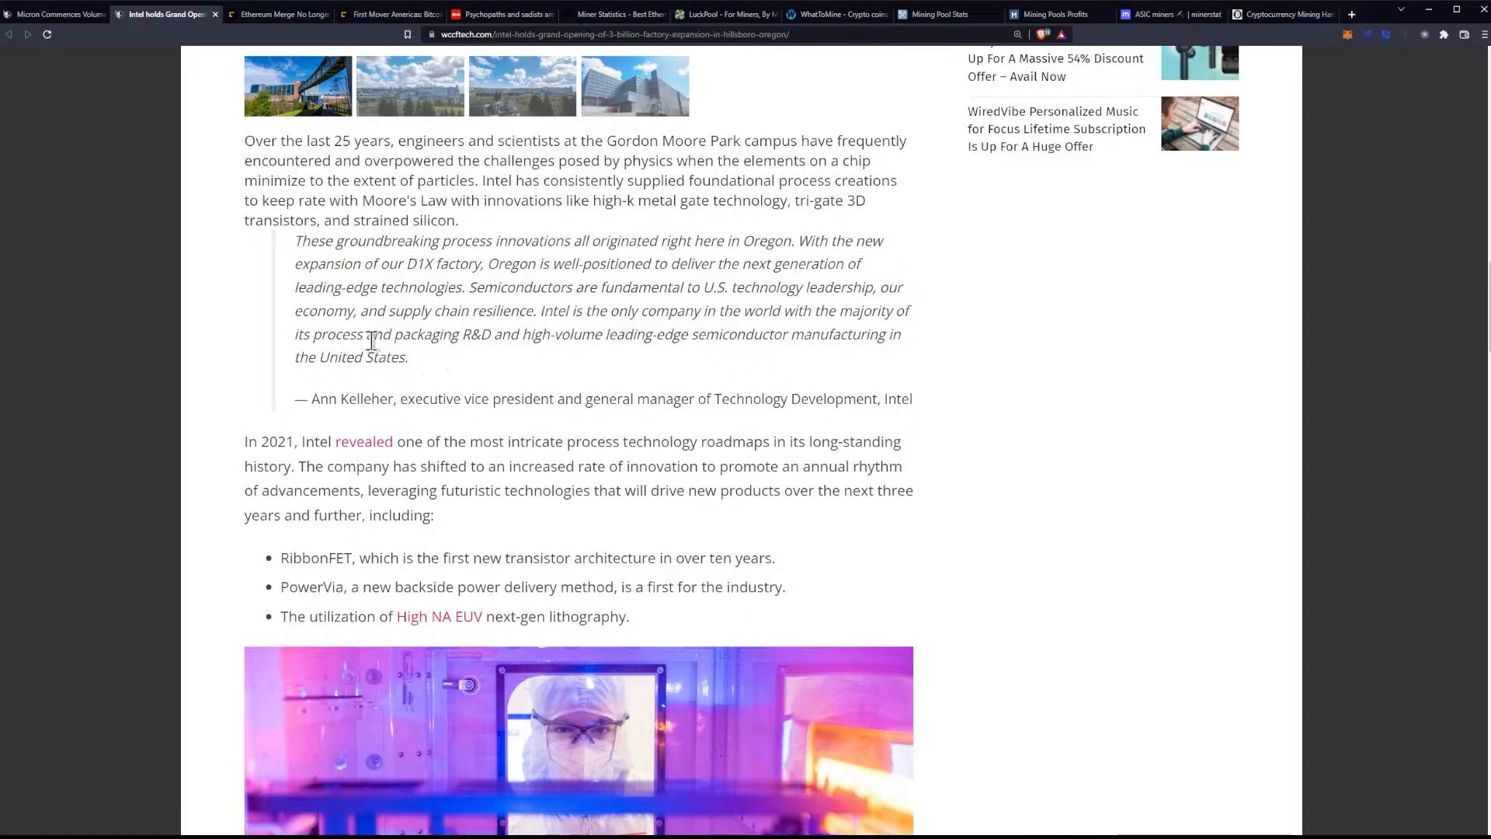
{"action": "mouse_move", "coordinate": [558, 341]}
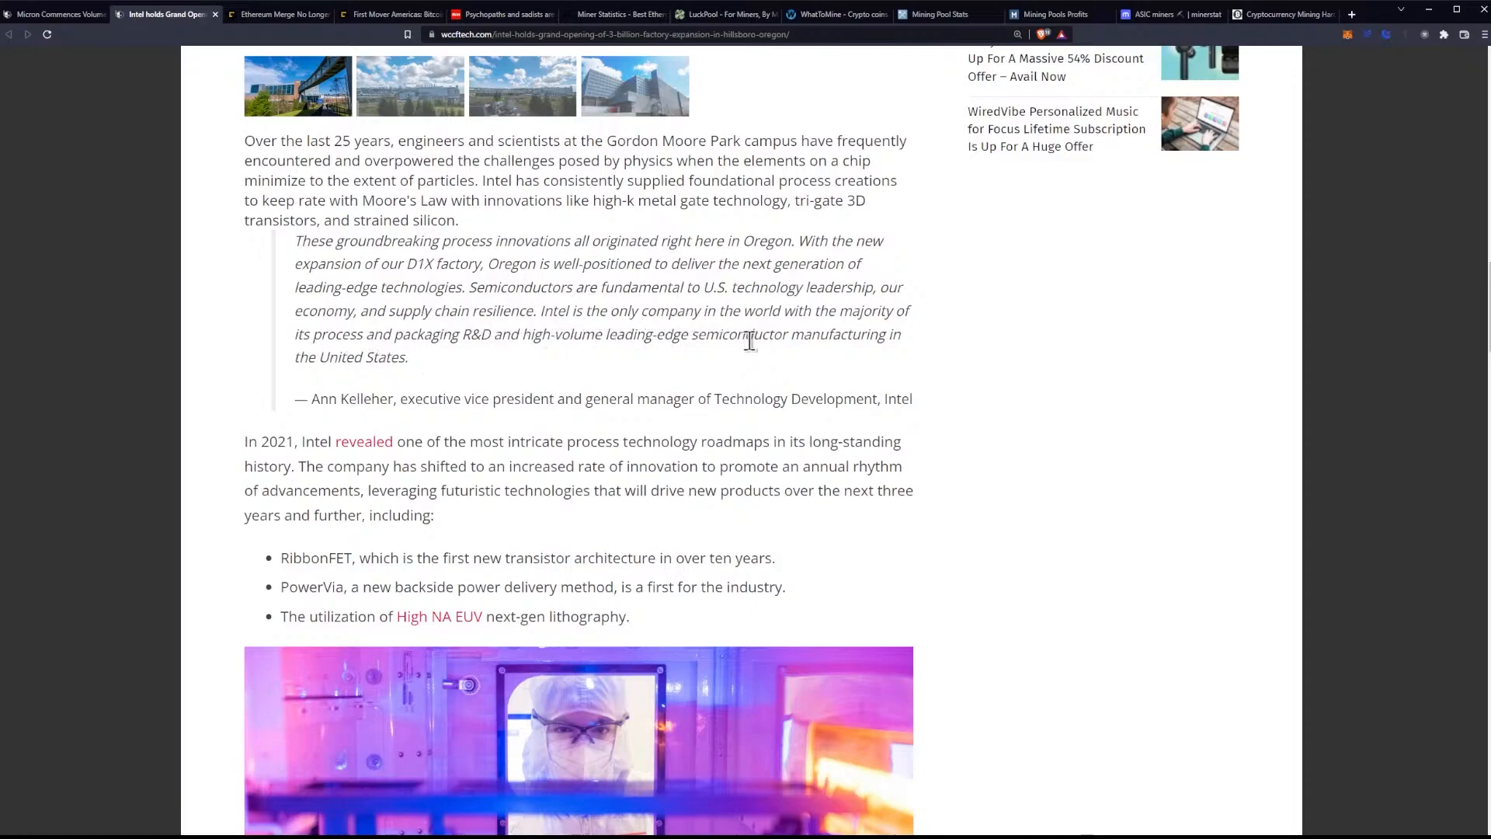
{"action": "mouse_move", "coordinate": [589, 356]}
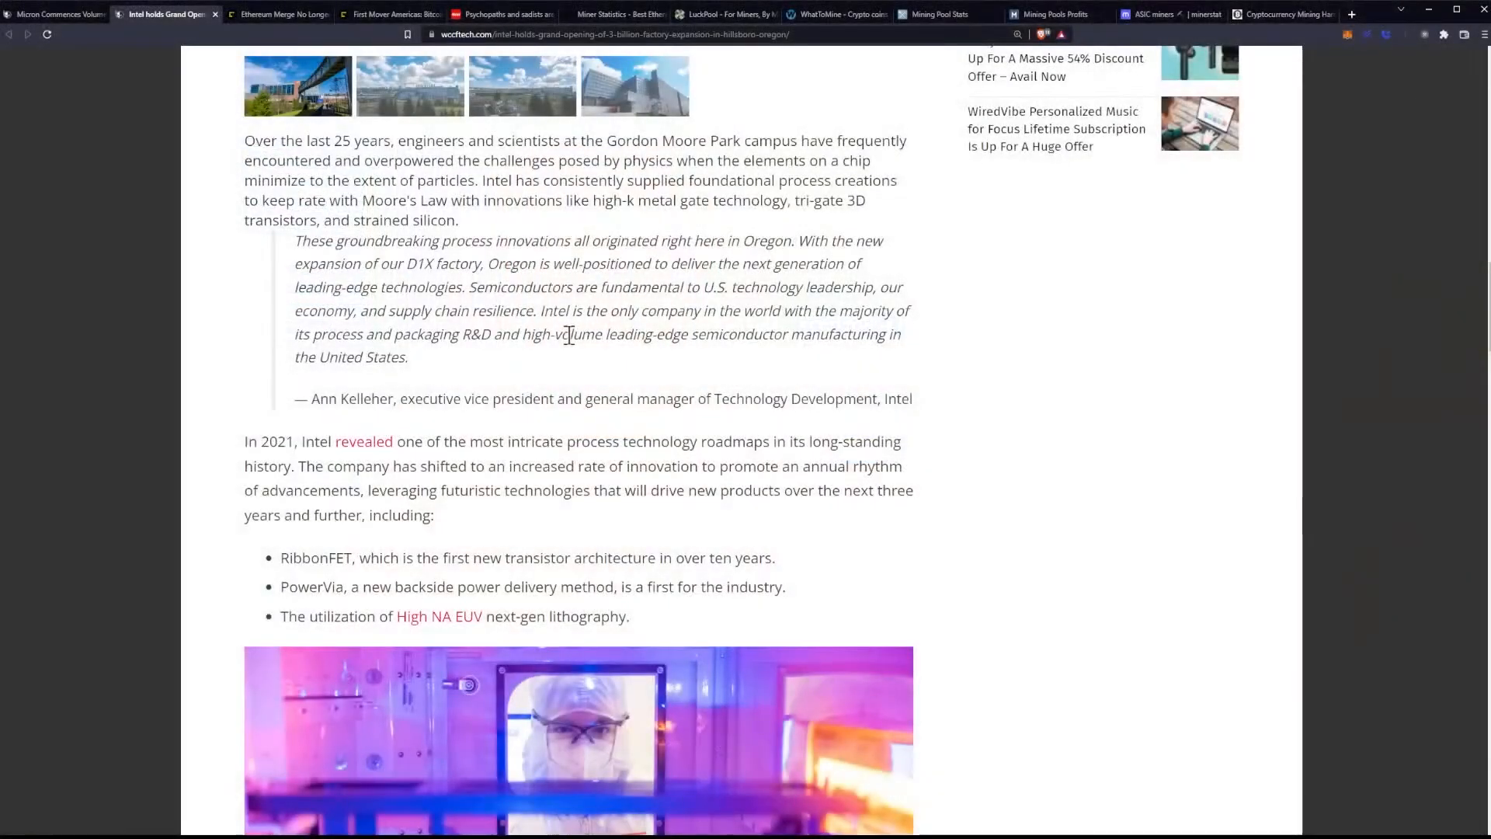
- Scroll past the RibbonFET, PowerVia and High NA EUV list to the cleanroom photo gallery
{"action": "scroll", "scroll_direction": "down", "scroll_amount": 3}
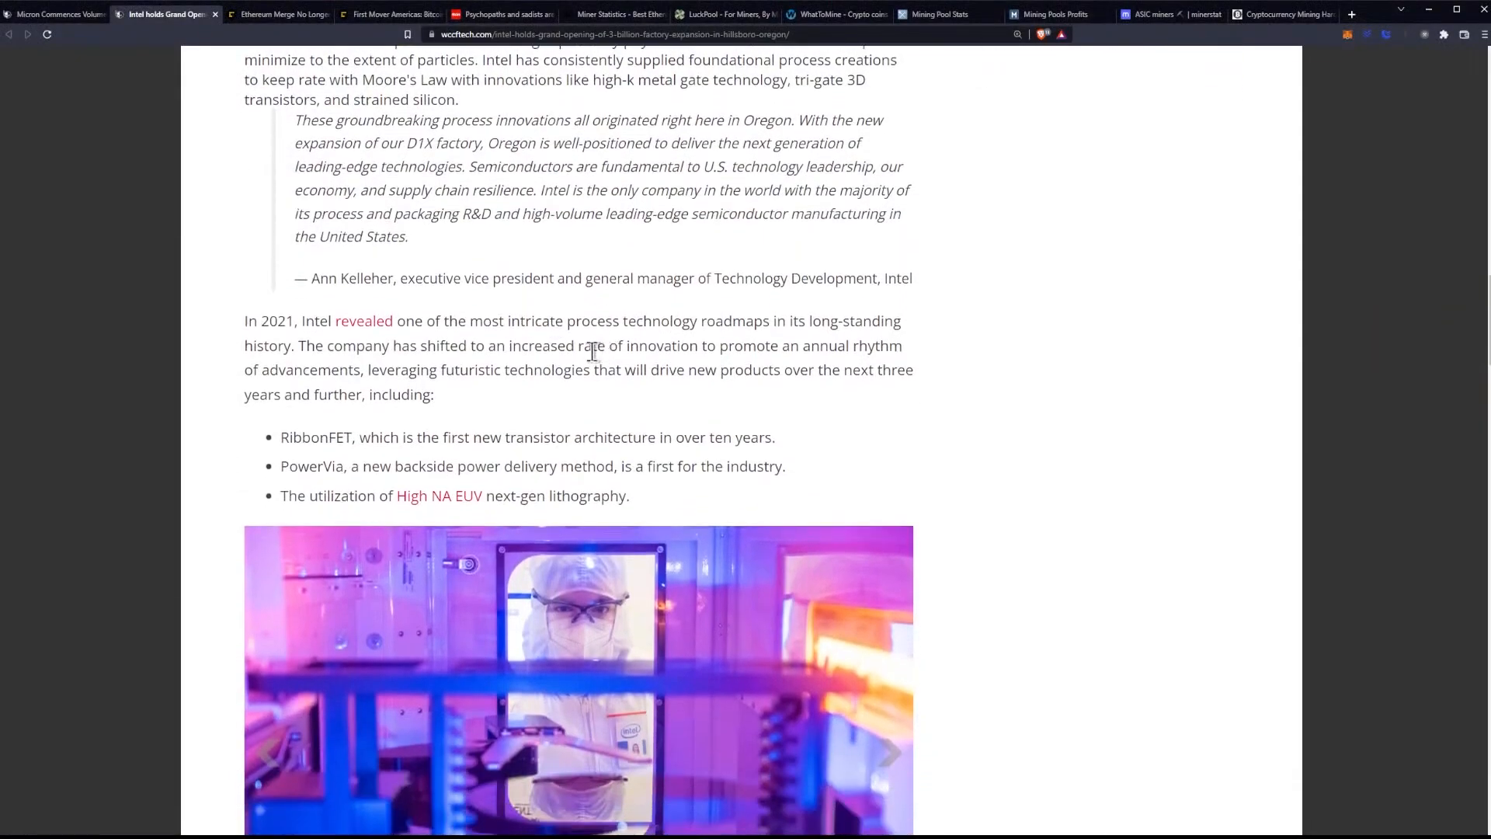
{"action": "scroll", "scroll_direction": "down", "scroll_amount": 3}
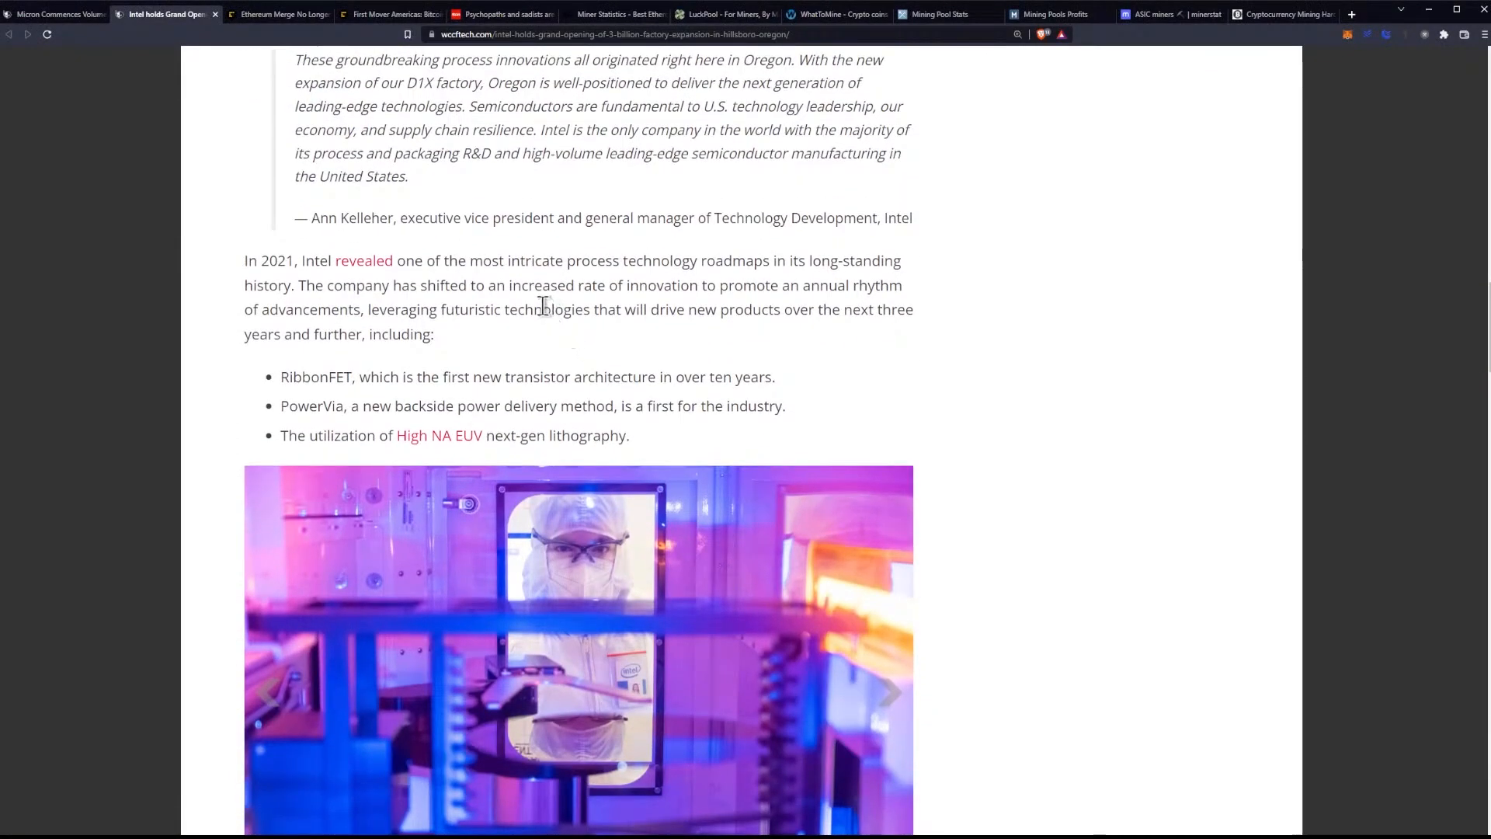
{"action": "mouse_move", "coordinate": [352, 281]}
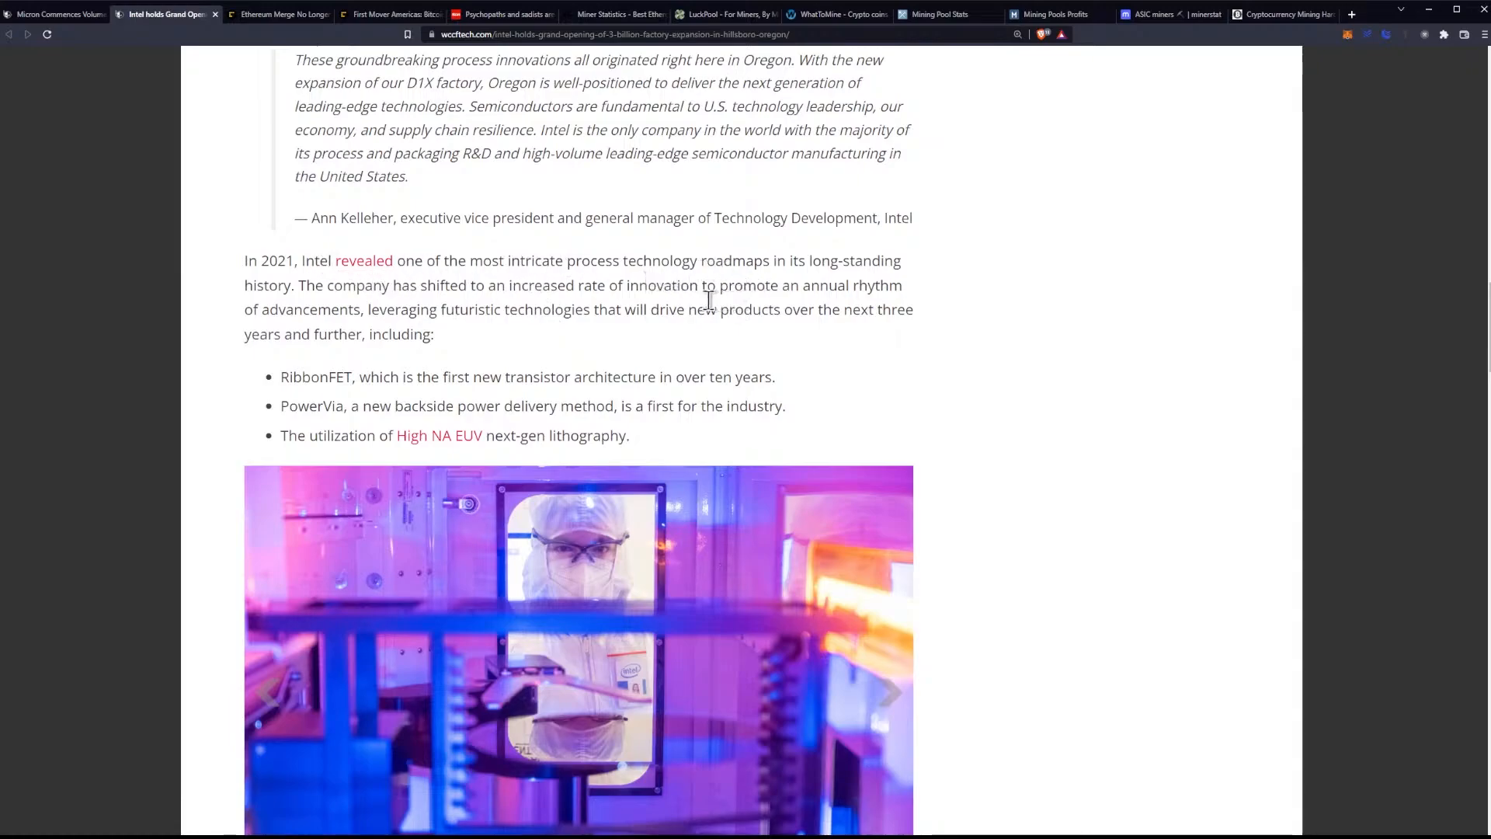
{"action": "mouse_move", "coordinate": [476, 304]}
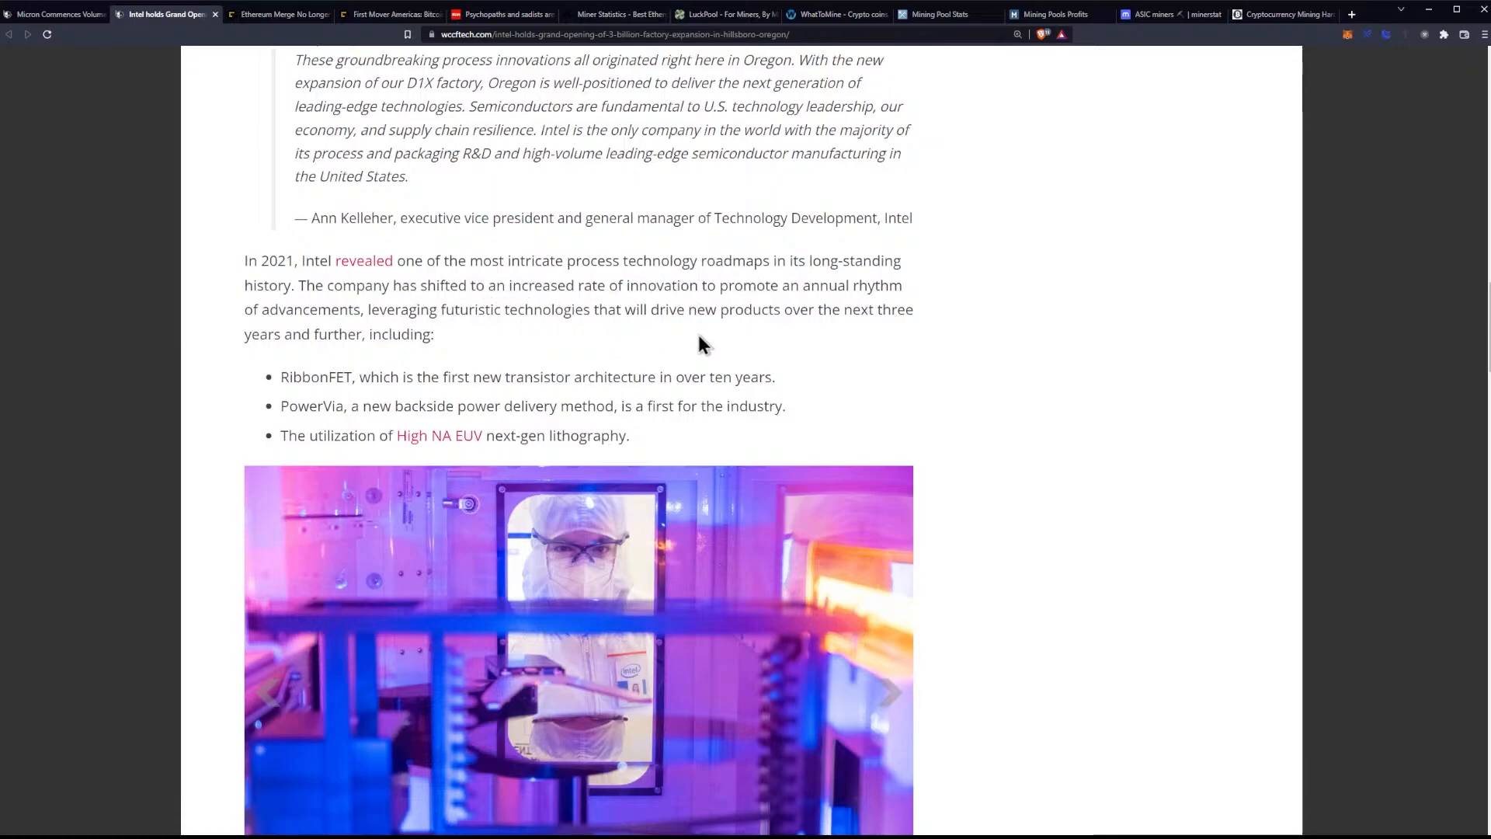
{"action": "mouse_move", "coordinate": [712, 343]}
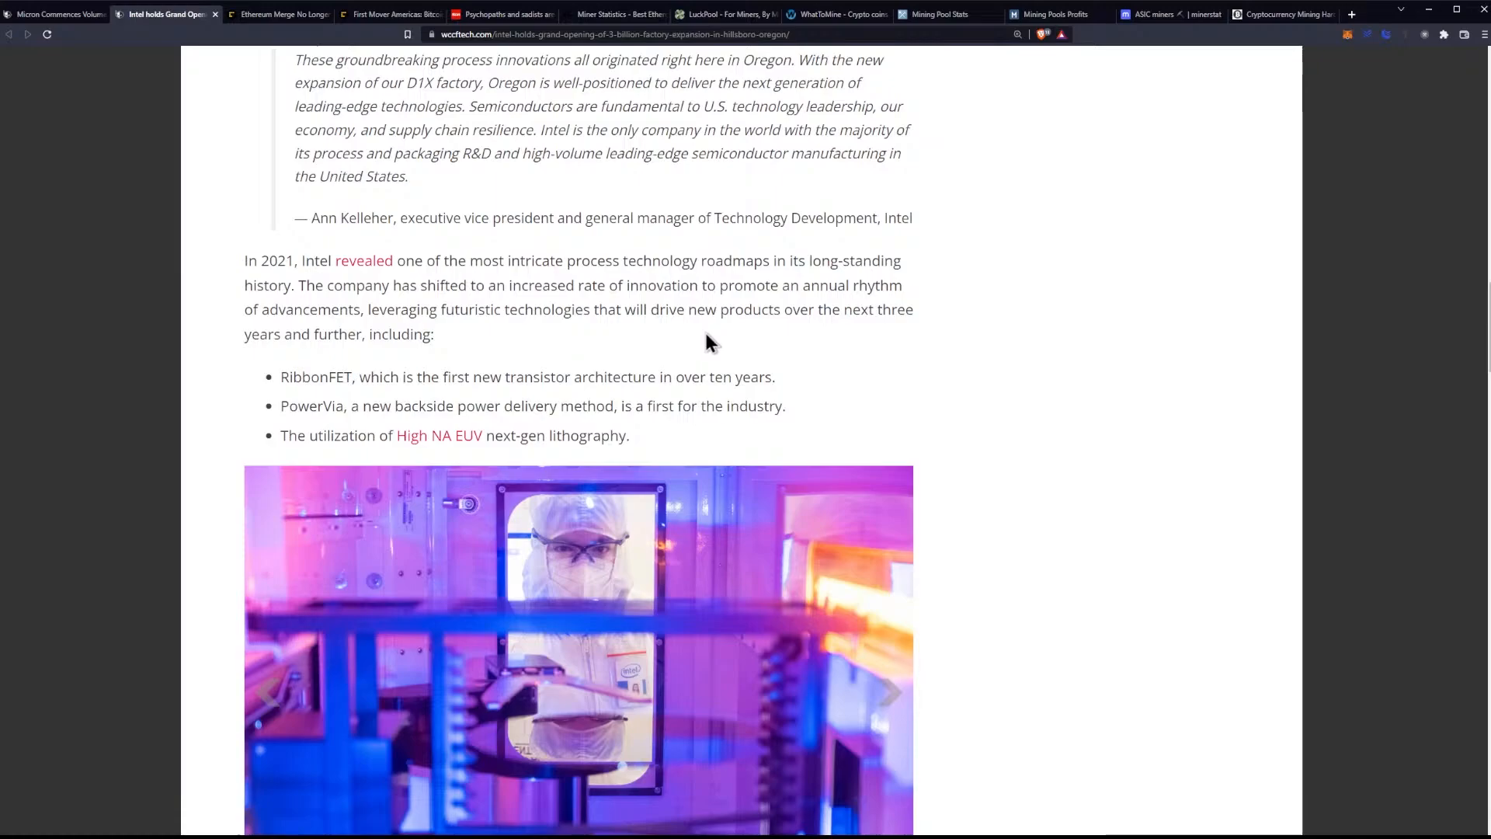
{"action": "mouse_move", "coordinate": [706, 338]}
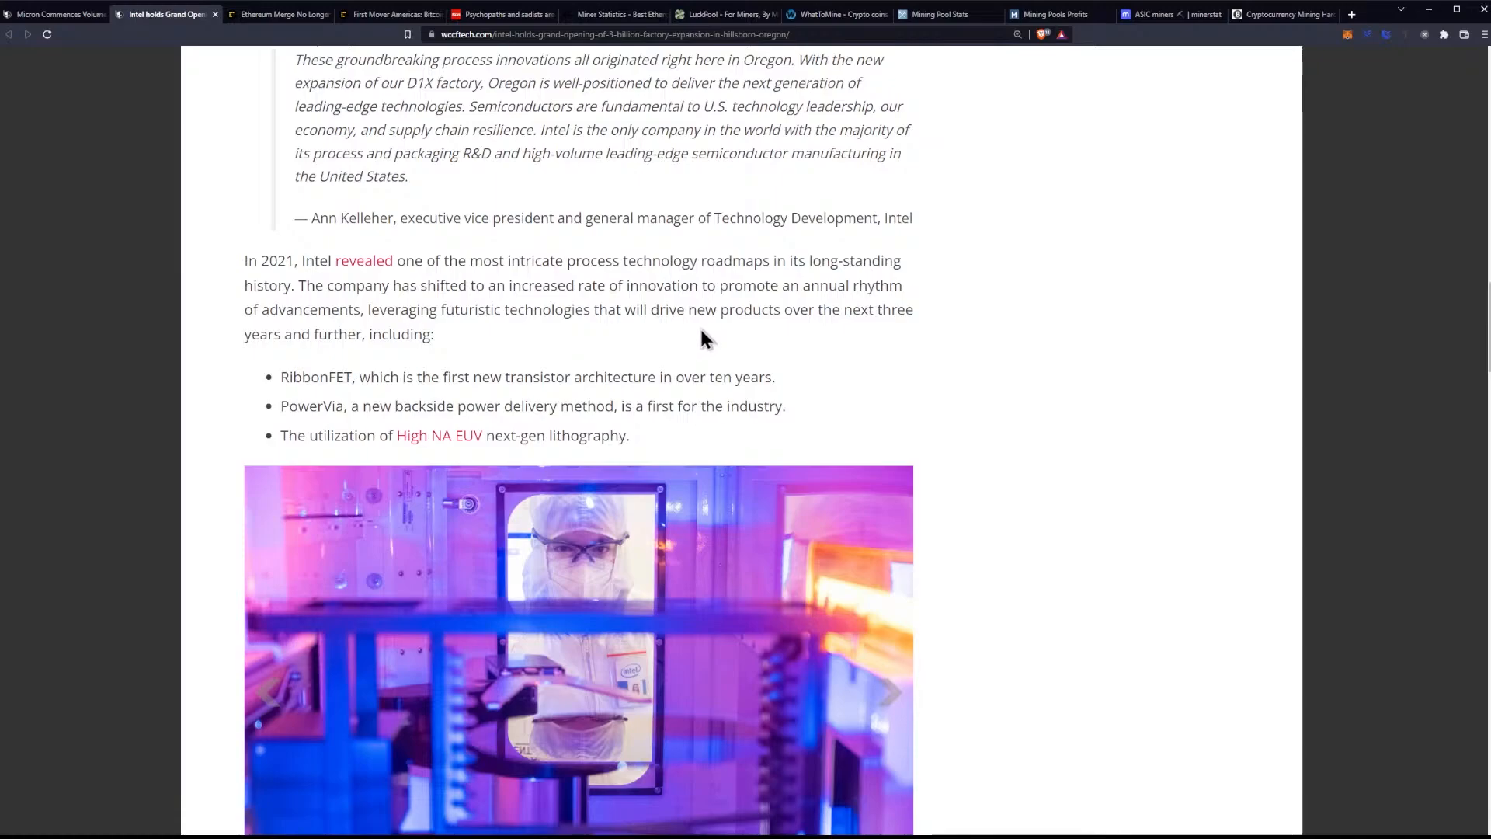
{"action": "mouse_move", "coordinate": [675, 338]}
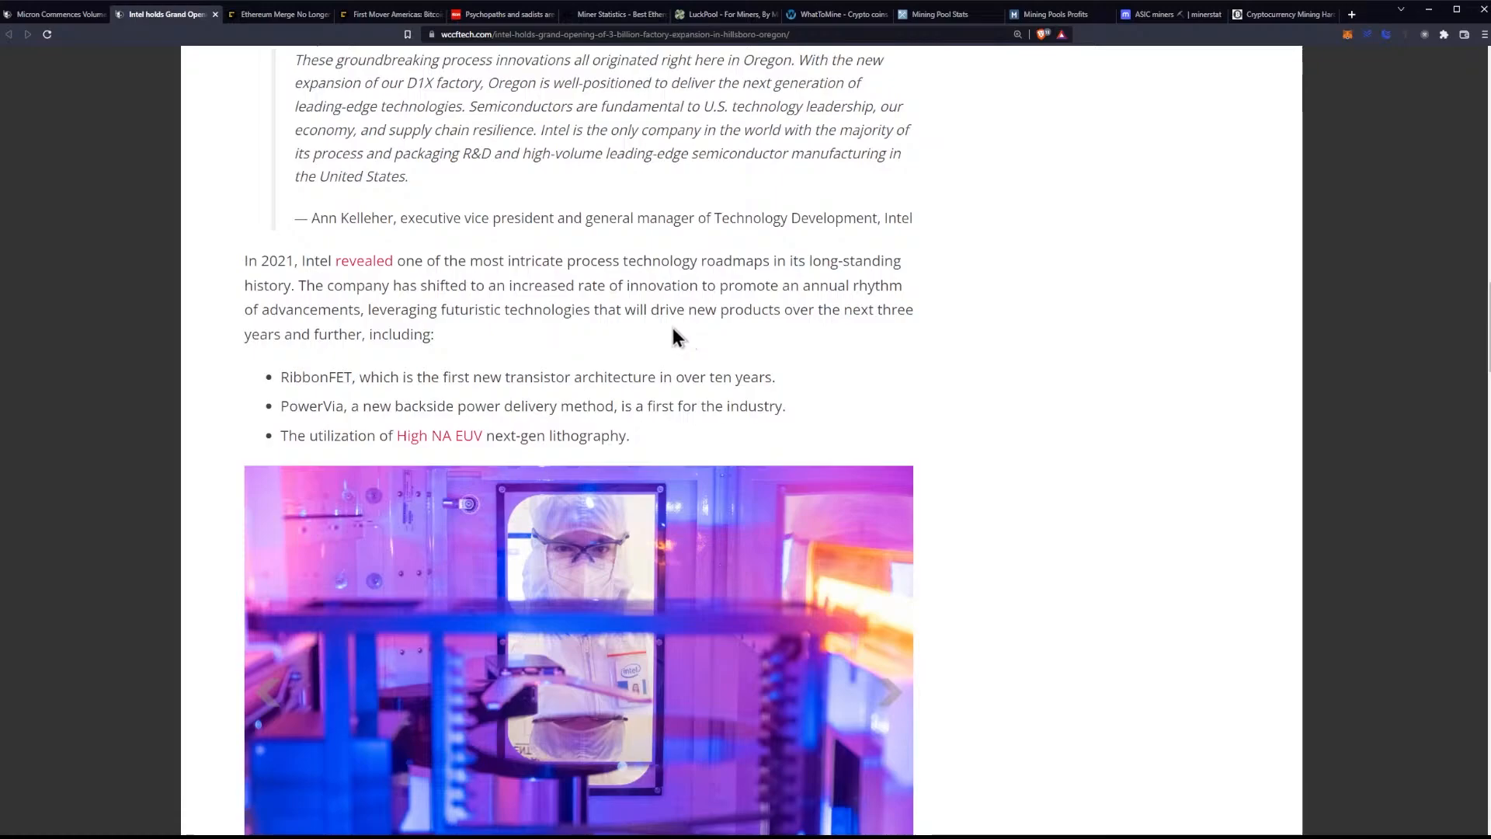
{"action": "mouse_move", "coordinate": [457, 347]}
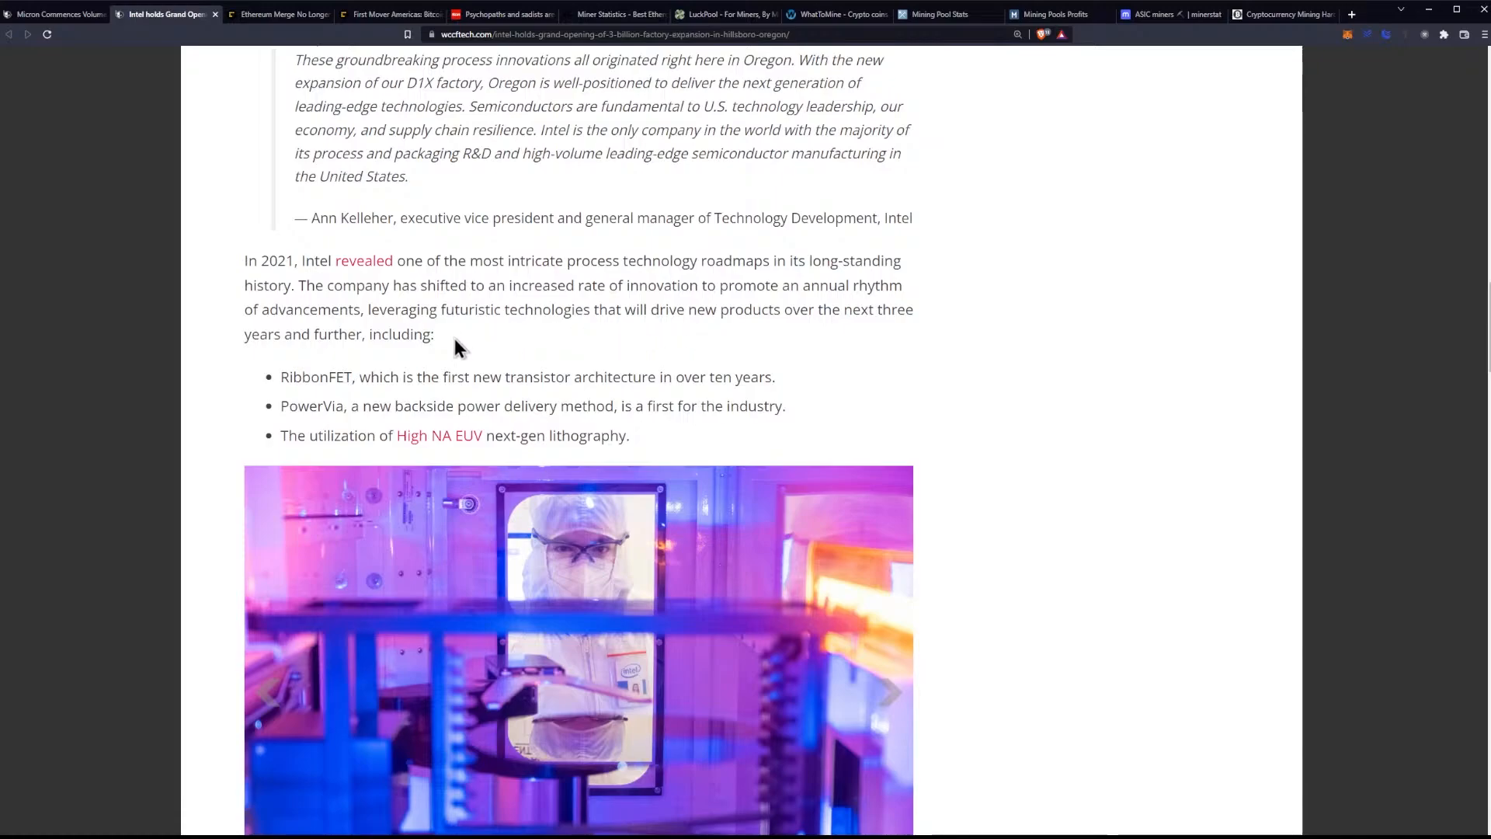
{"action": "scroll", "scroll_direction": "down", "scroll_amount": 3}
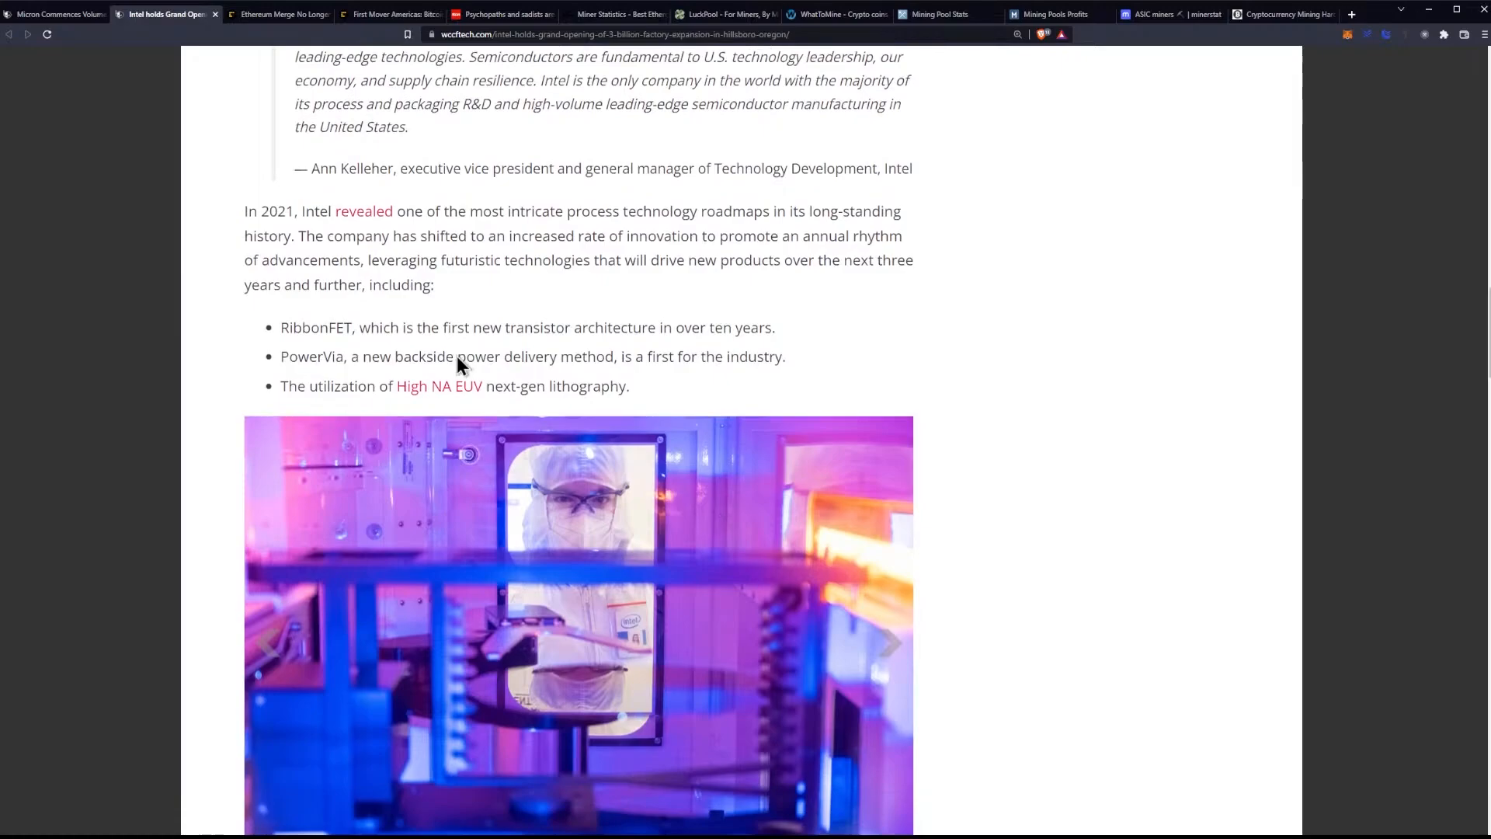
{"action": "scroll", "scroll_direction": "down", "scroll_amount": 3}
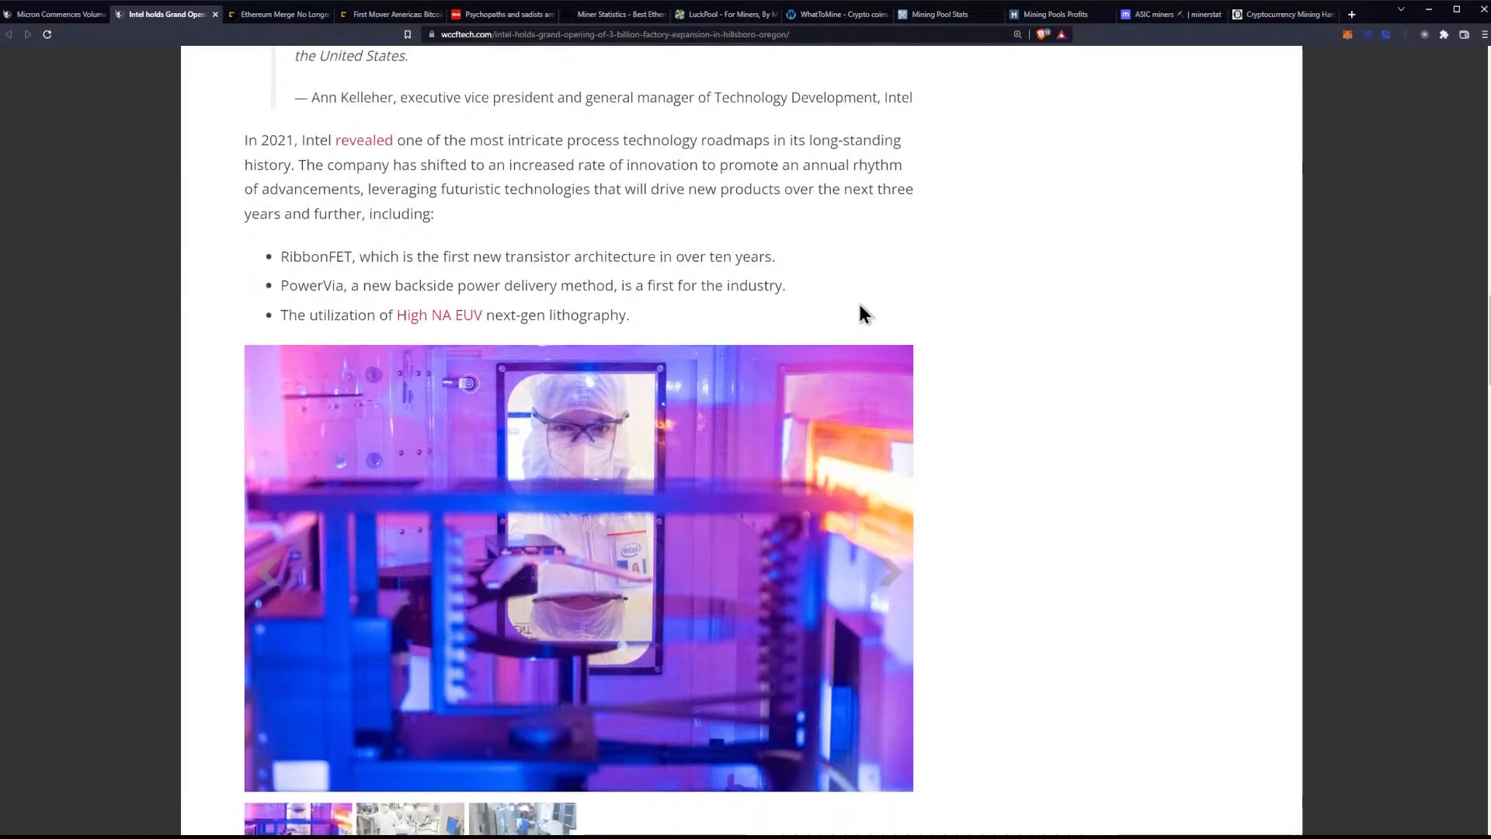
{"action": "mouse_move", "coordinate": [861, 283]}
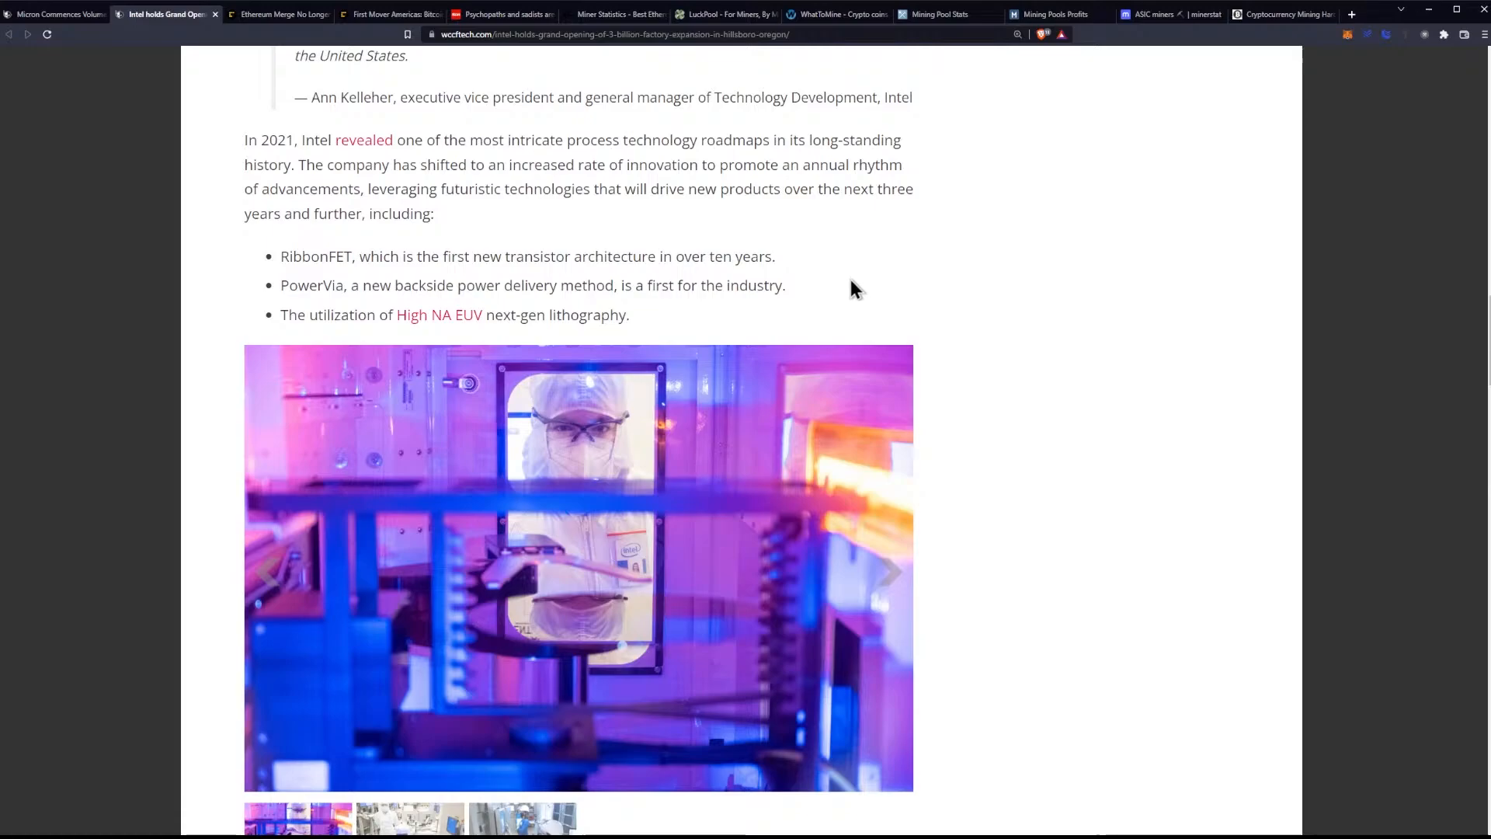
{"action": "mouse_move", "coordinate": [851, 276]}
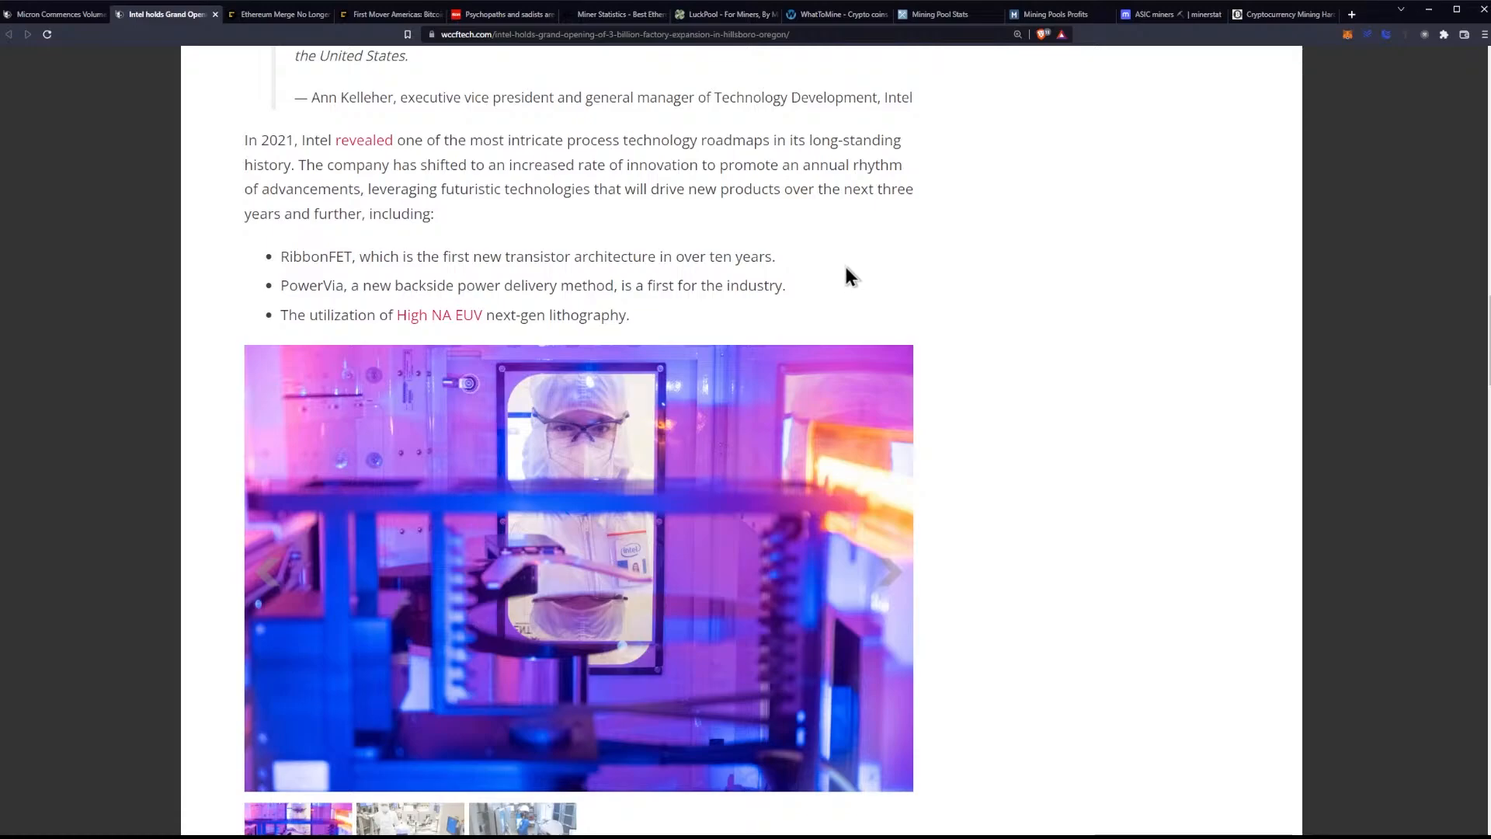
- Scroll to the Mod3 closing paragraphs, 'Source: Intel' line and Share/Tweet/Submit buttons
{"action": "scroll", "scroll_direction": "down", "scroll_amount": 3}
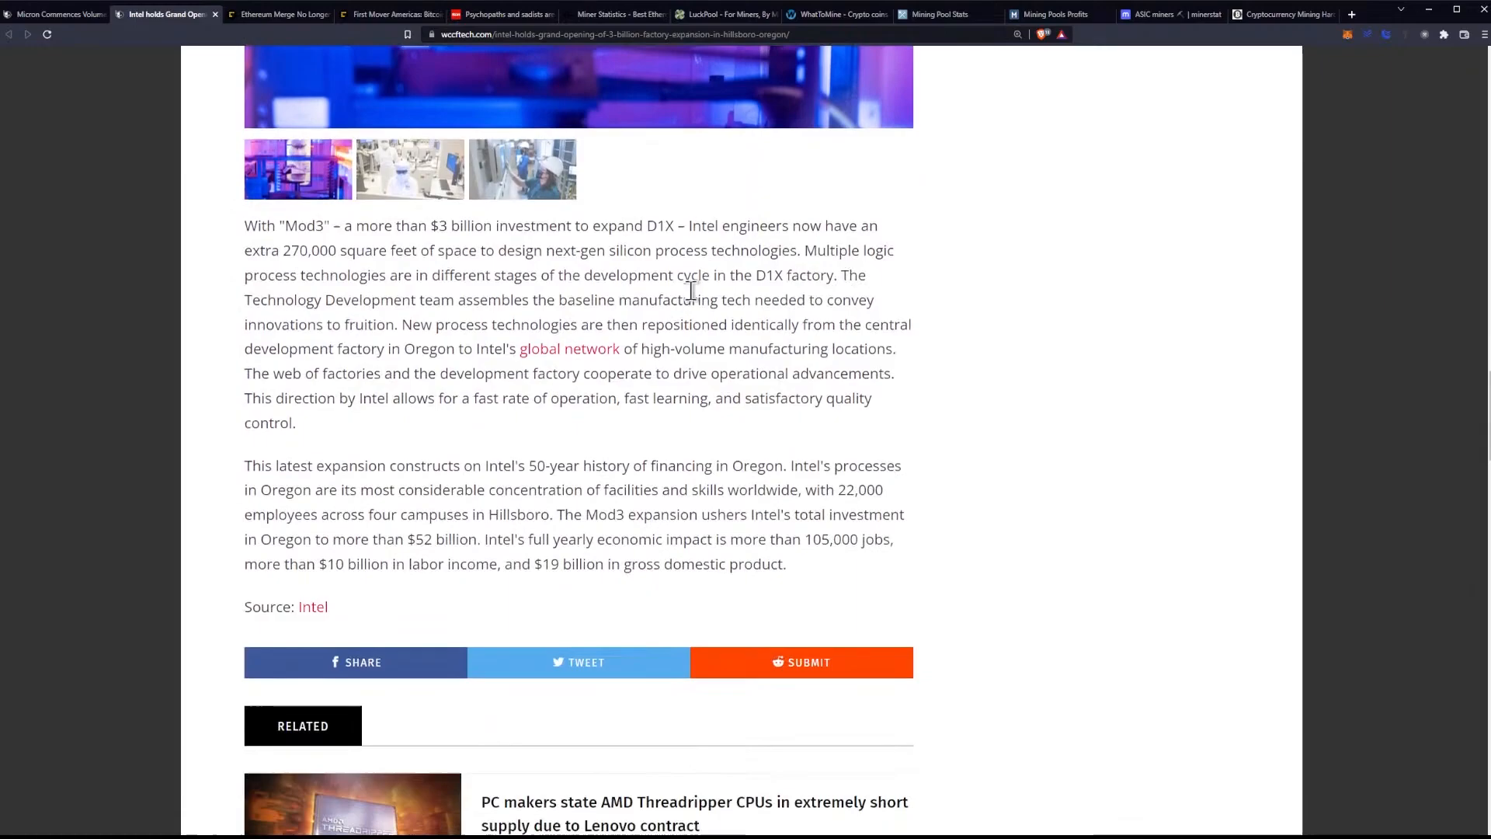
{"action": "mouse_move", "coordinate": [504, 293]}
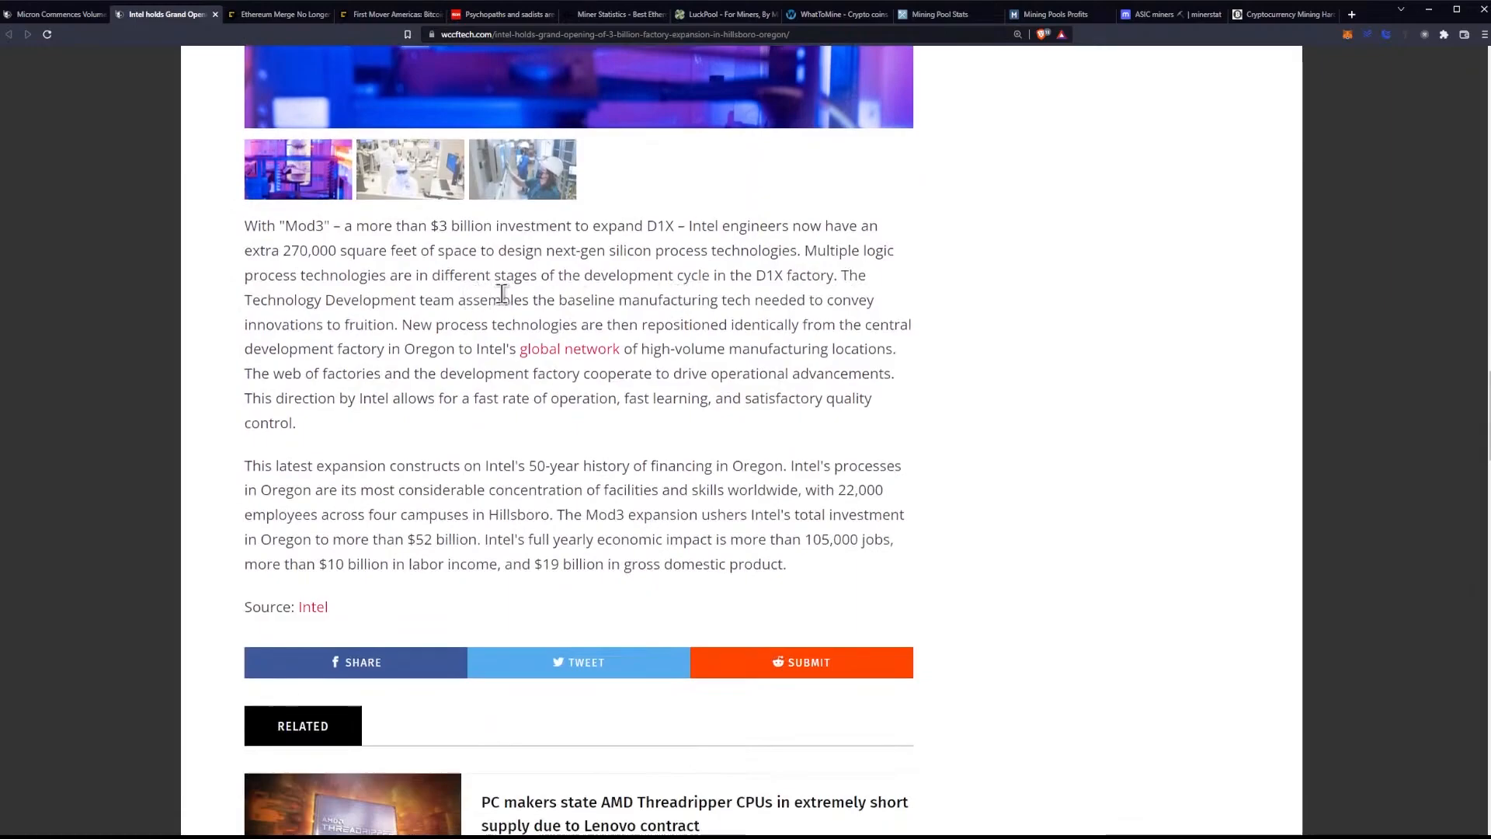
{"action": "mouse_move", "coordinate": [538, 245]}
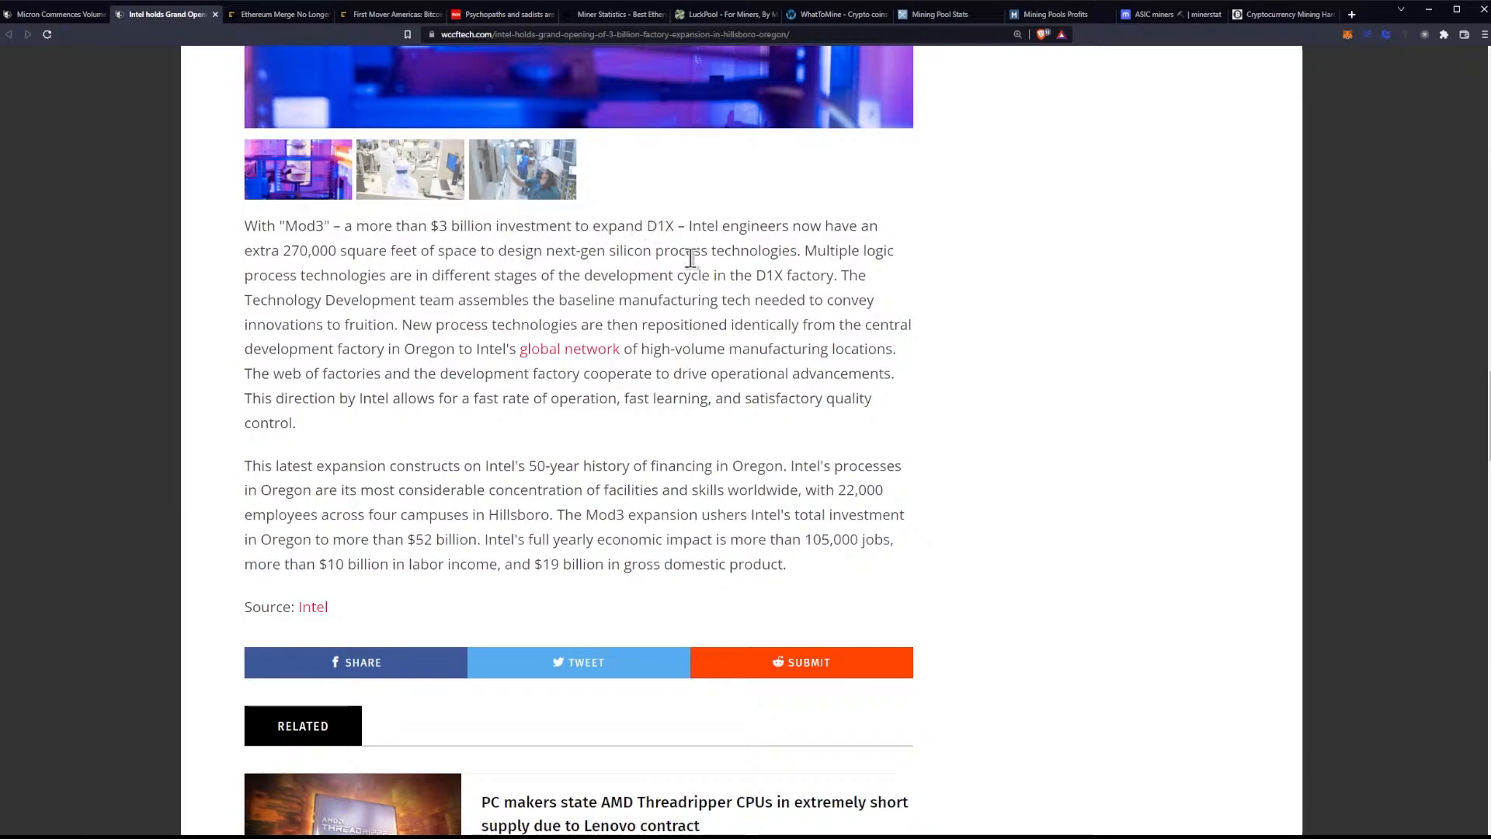
{"action": "mouse_move", "coordinate": [467, 322]}
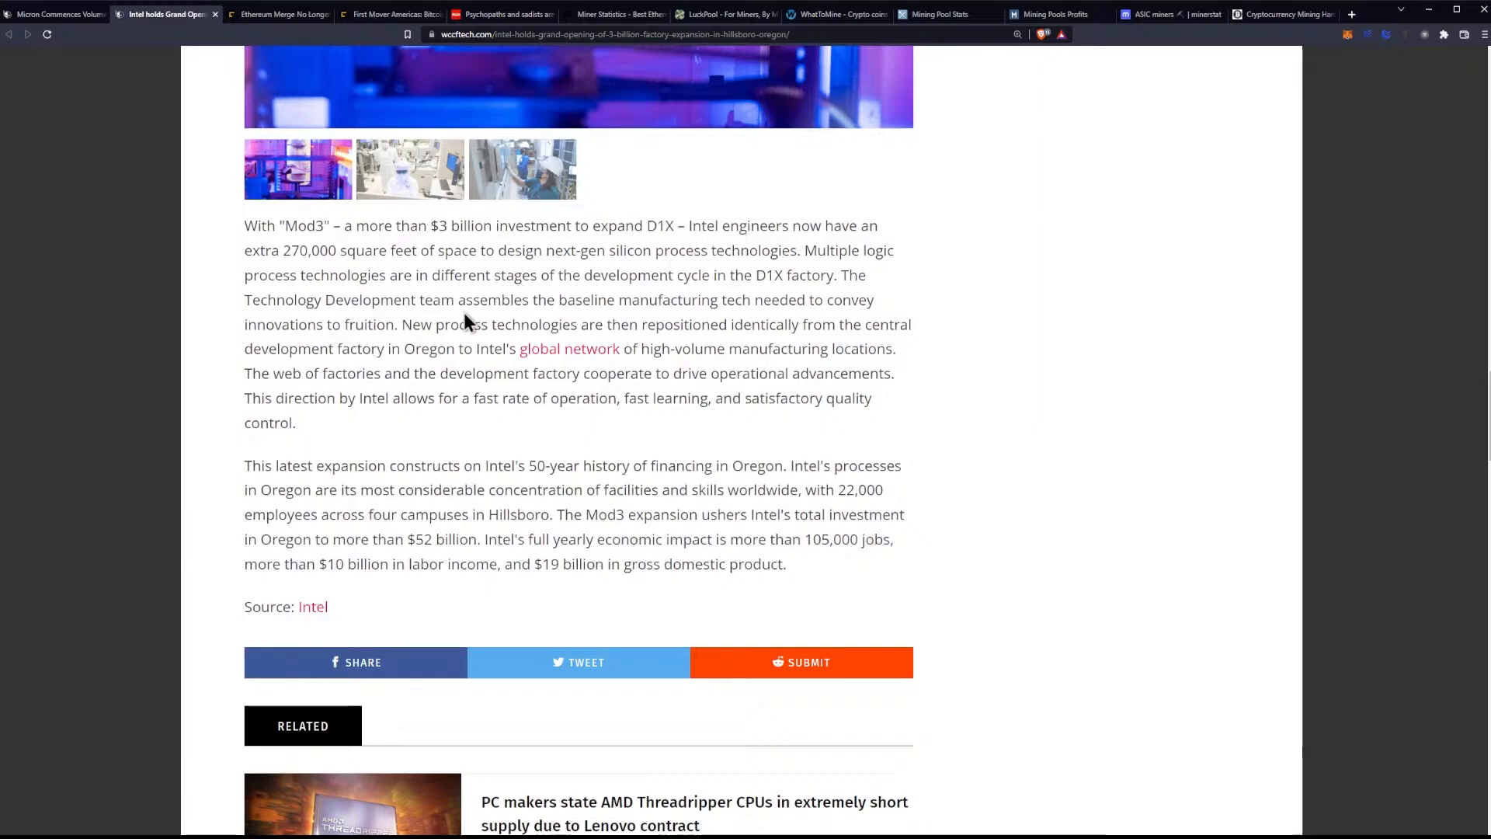
{"action": "mouse_move", "coordinate": [1007, 347]}
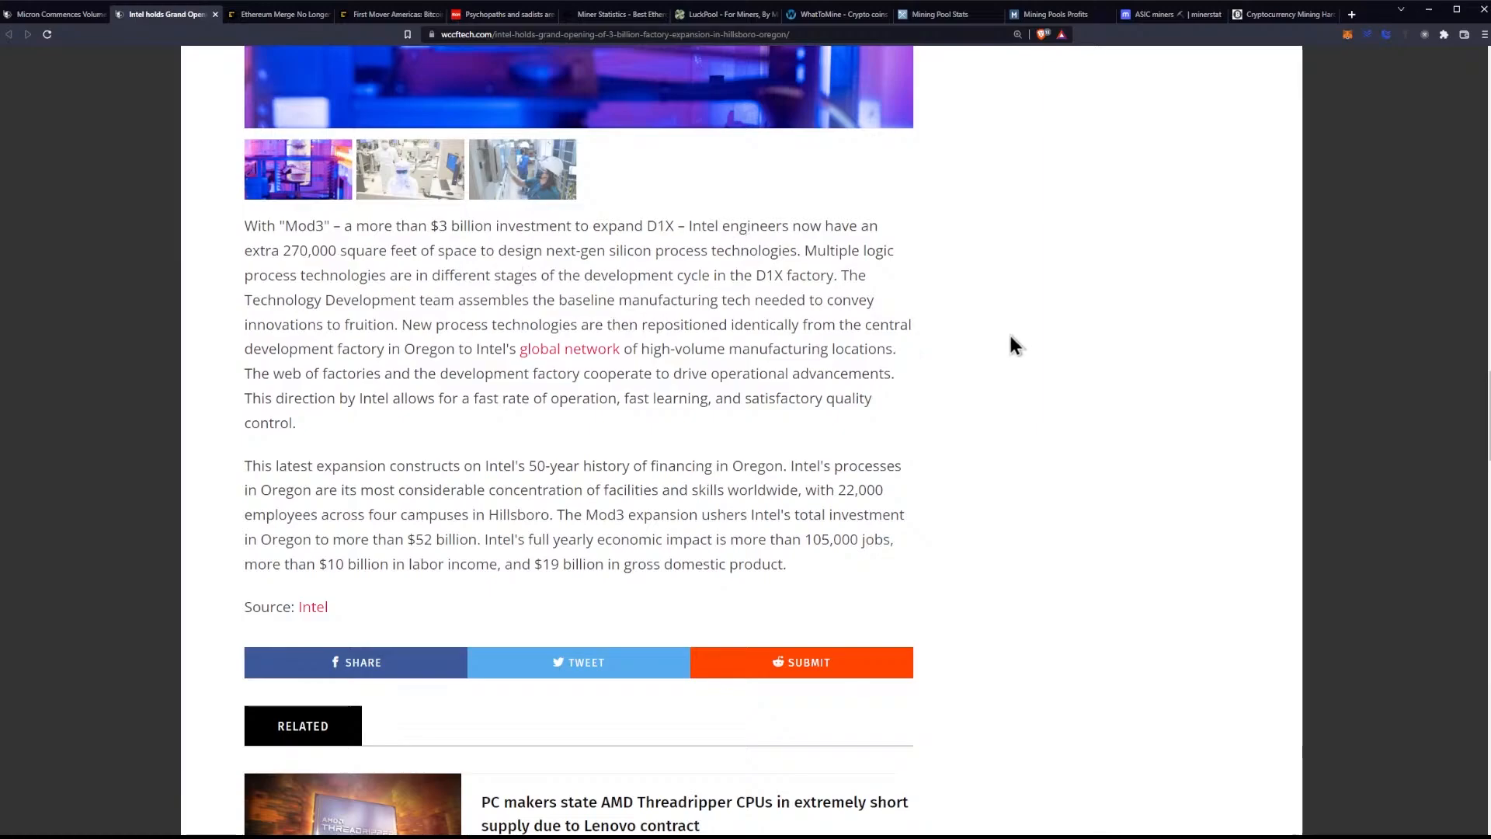
{"action": "mouse_move", "coordinate": [979, 327]}
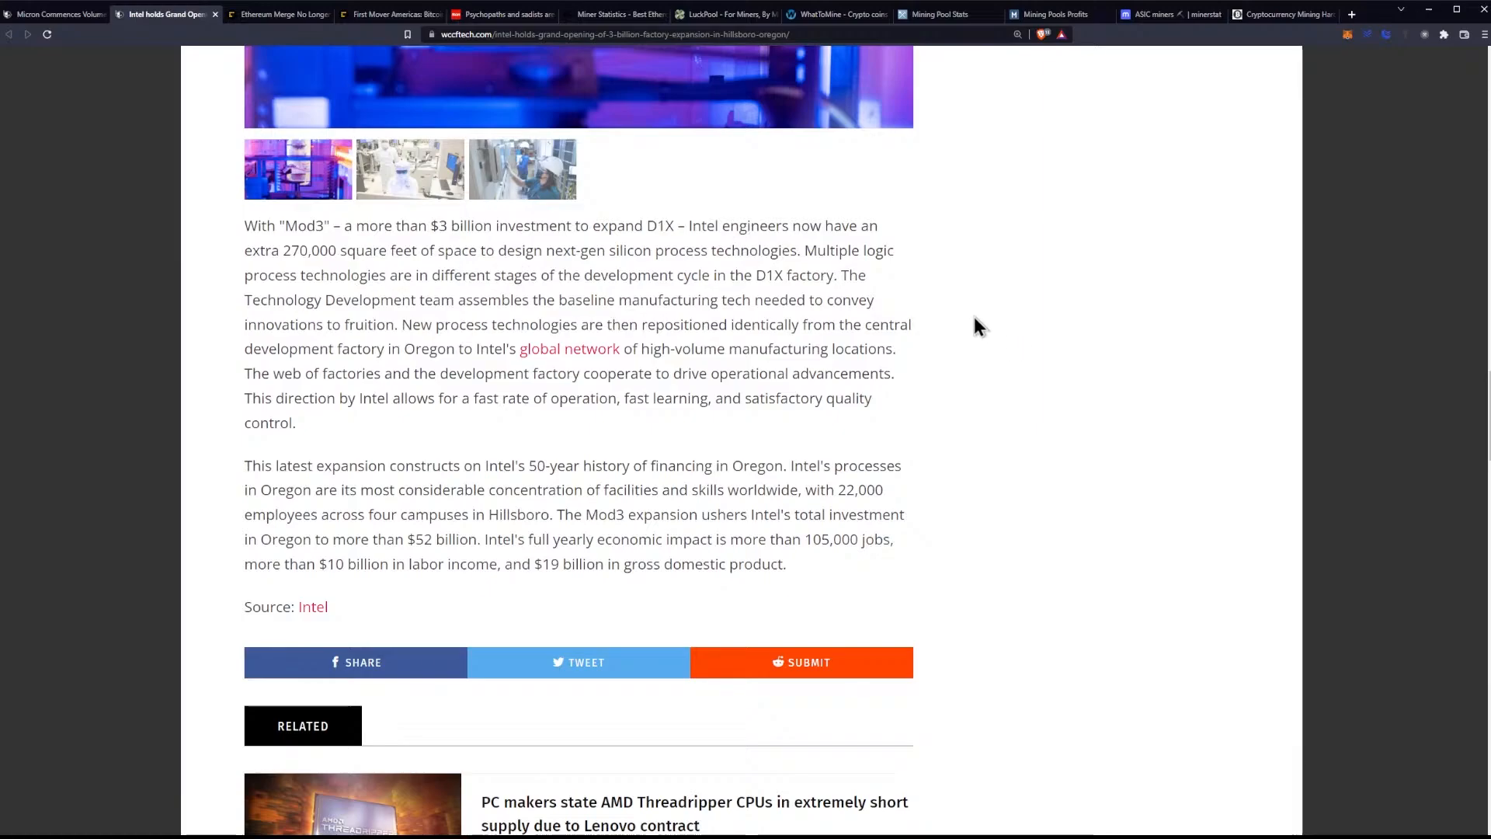
{"action": "mouse_move", "coordinate": [965, 281]}
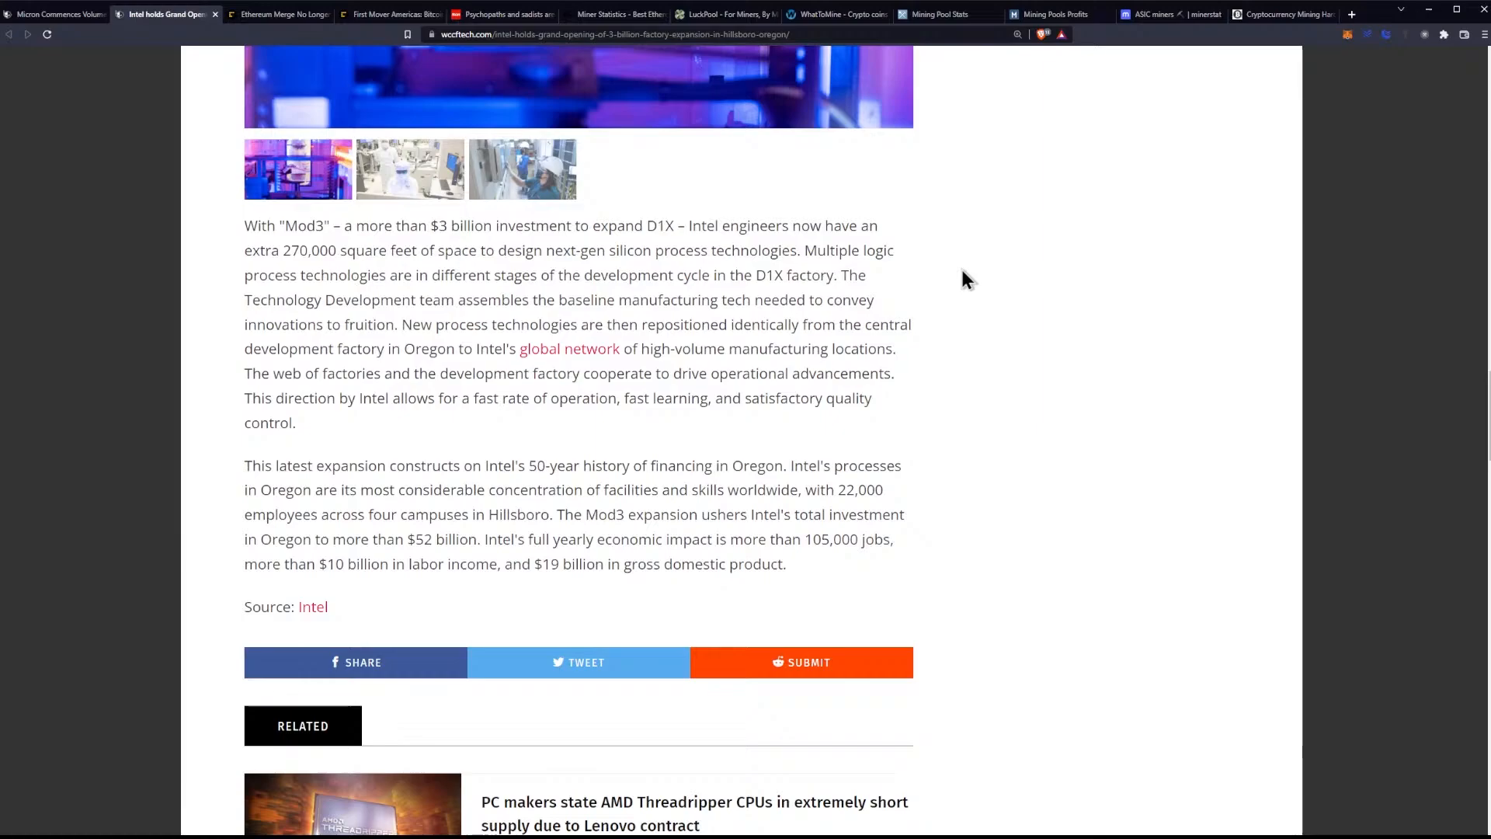
{"action": "mouse_move", "coordinate": [946, 279]}
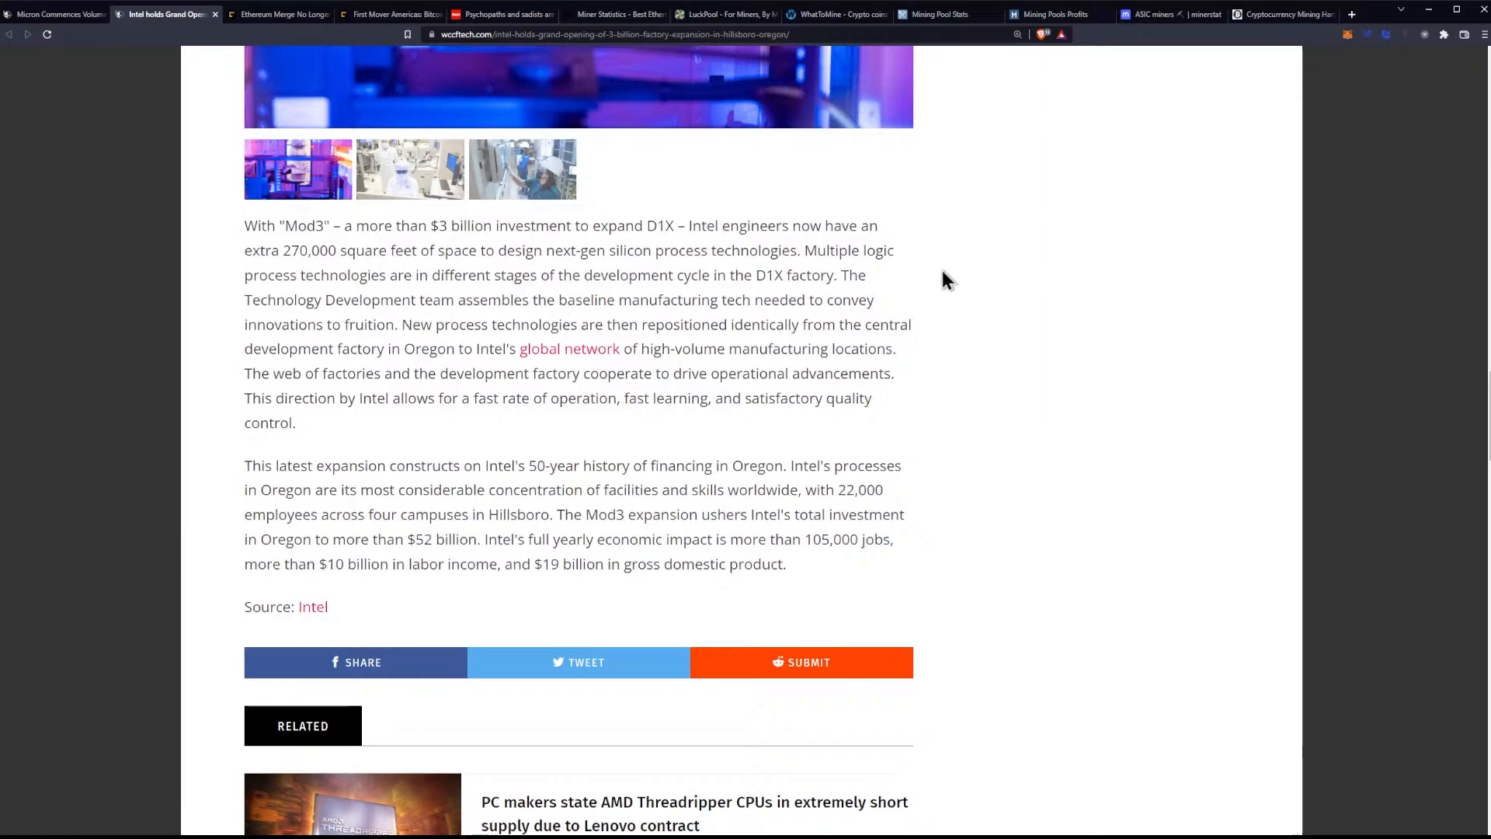
{"action": "mouse_move", "coordinate": [922, 285]}
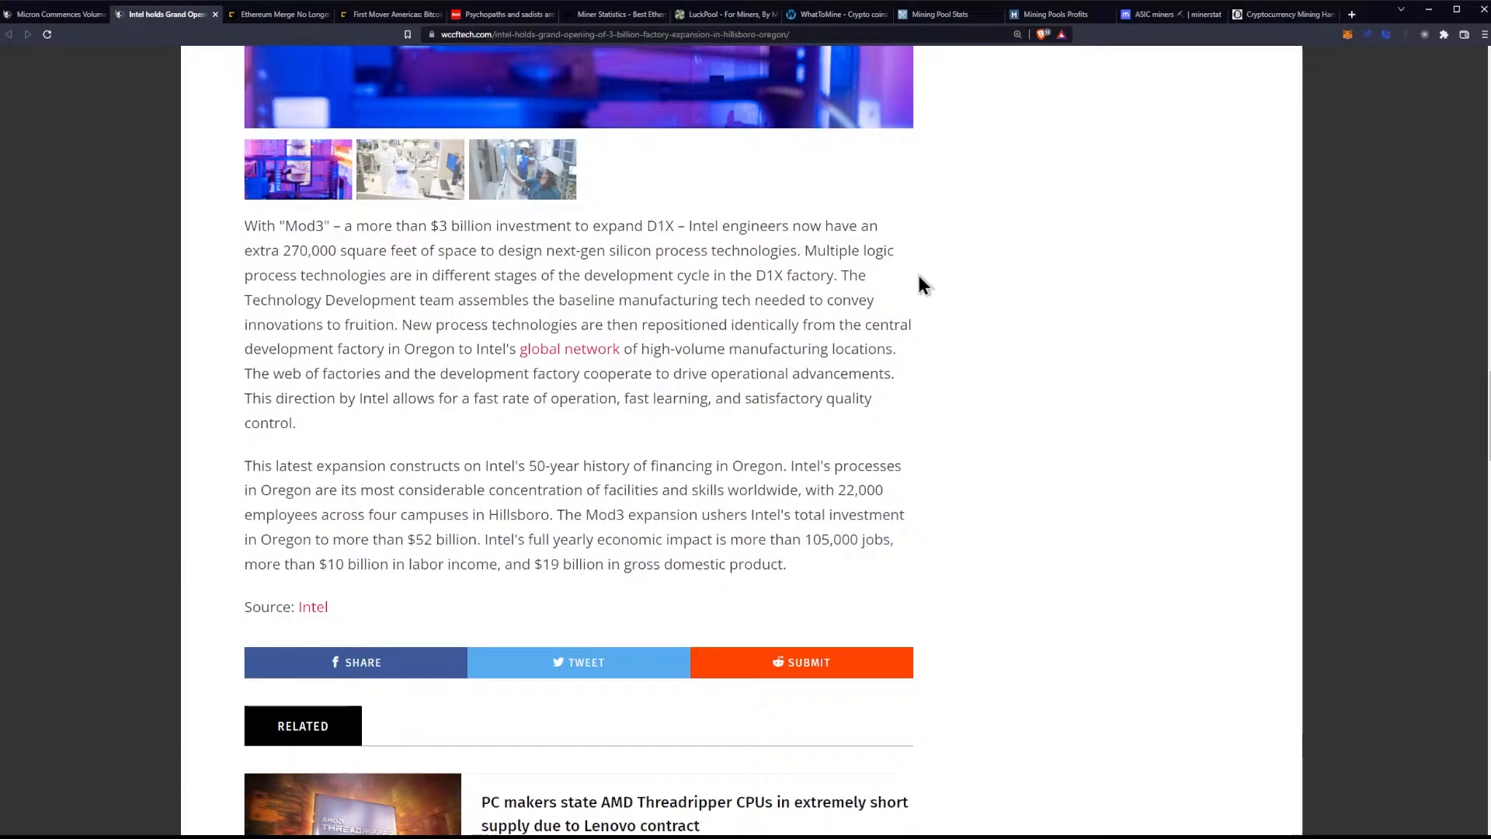
- Scroll to the related stories, including the Threadripper and Intel Arc A350M articles
{"action": "scroll", "scroll_direction": "down", "scroll_amount": 3}
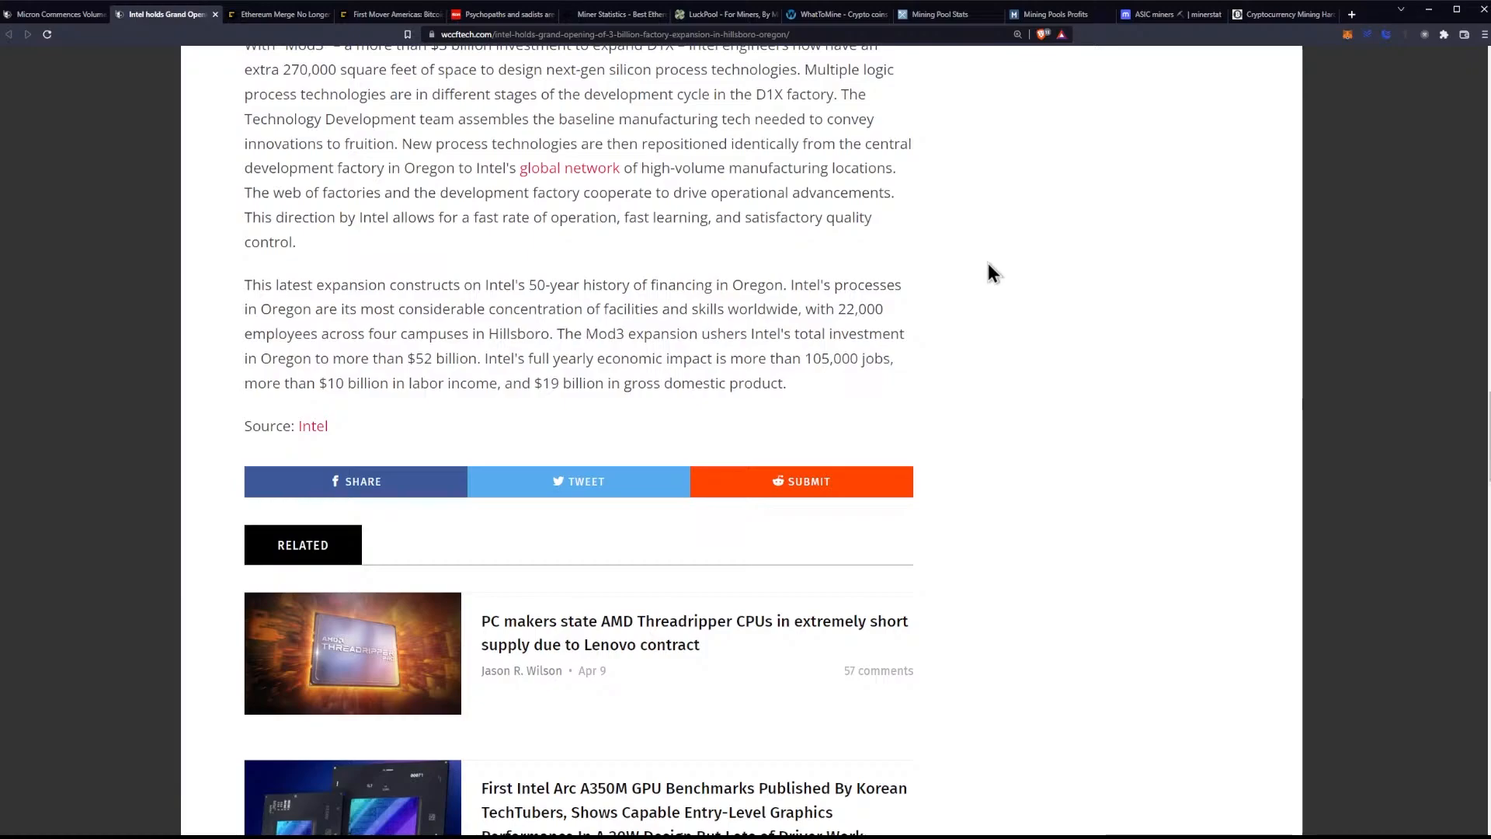
{"action": "mouse_move", "coordinate": [925, 314]}
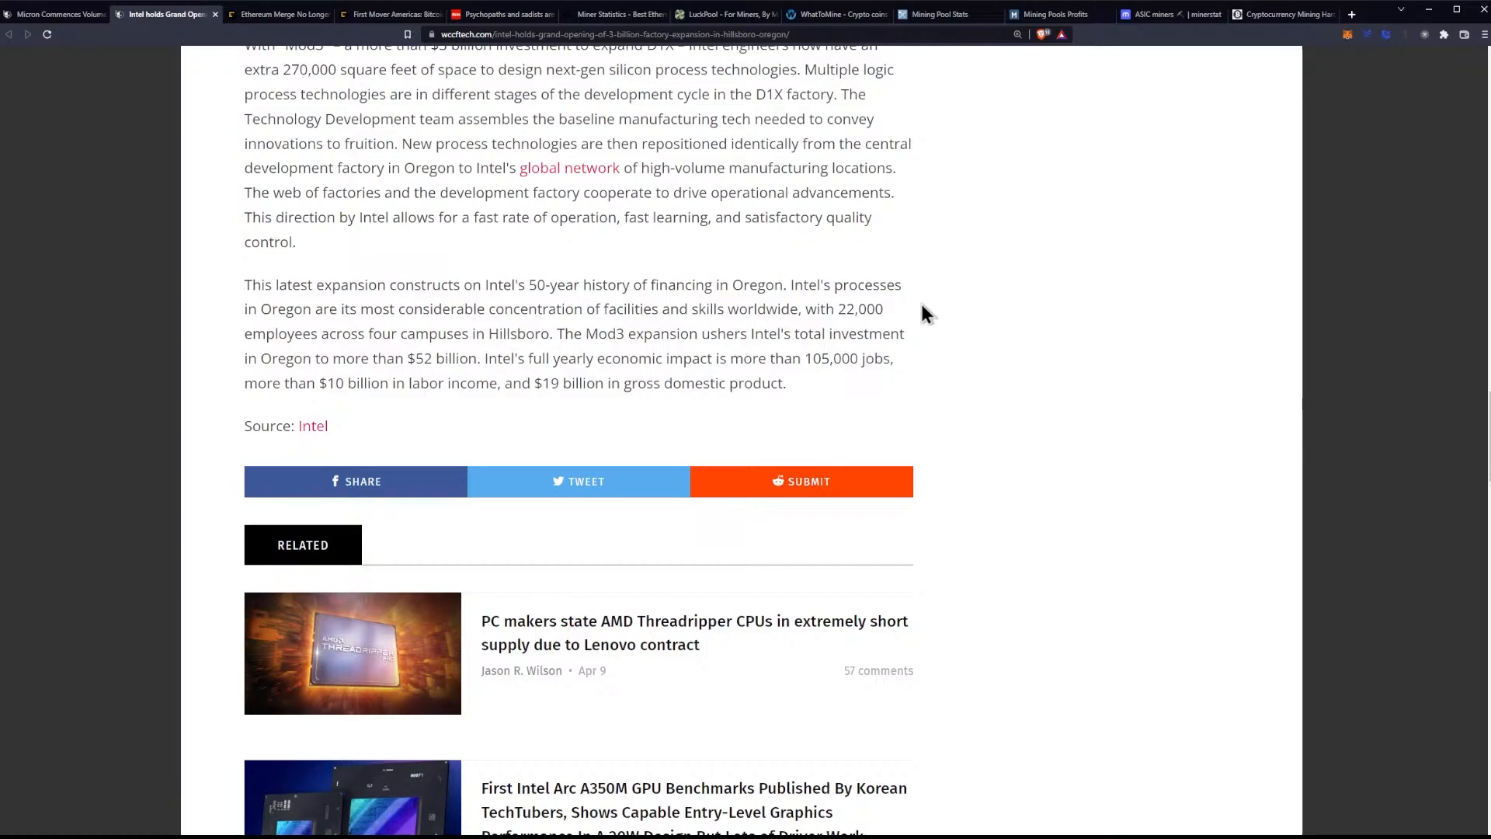
{"action": "mouse_move", "coordinate": [958, 327]}
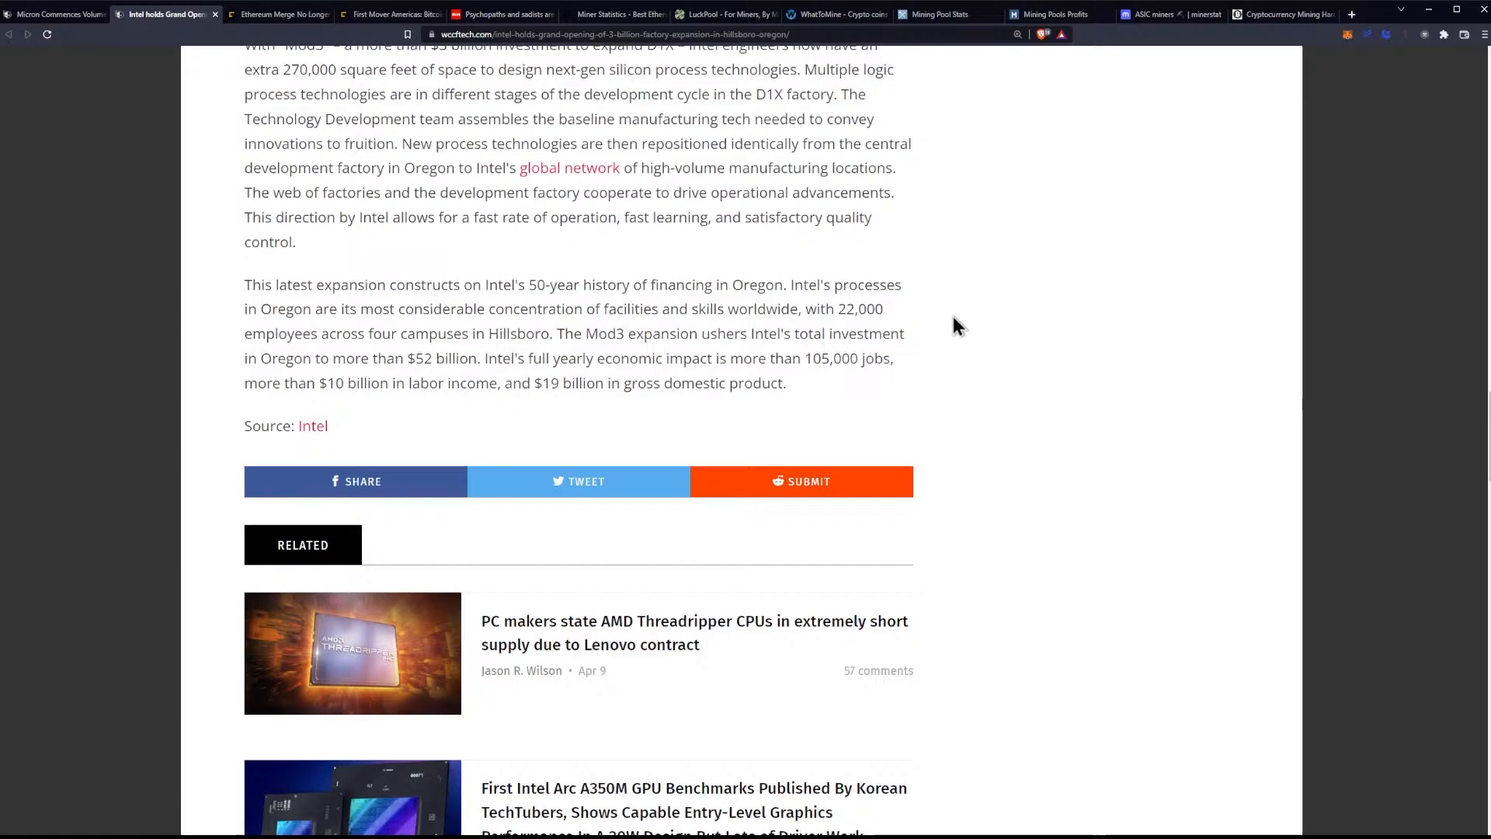